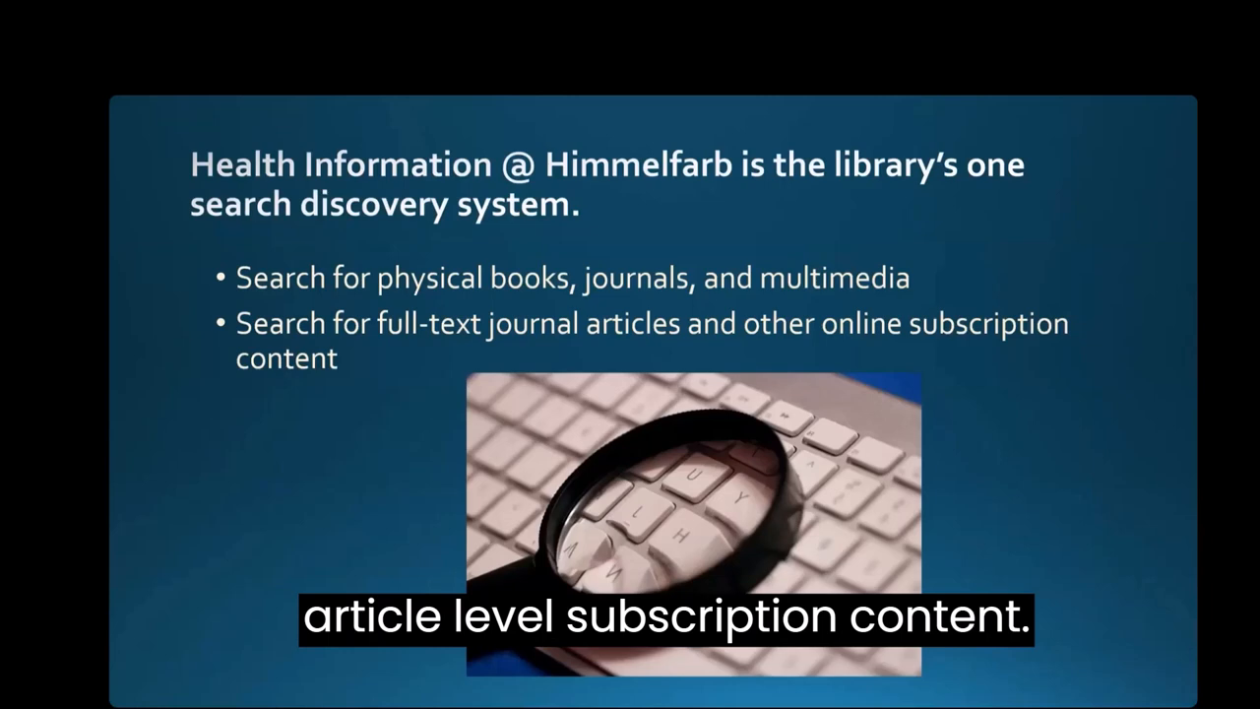
Reach the Health Information @ Himmelfarb search page via the homepage's My Library Account link
{"action": "key", "text": "Right"}
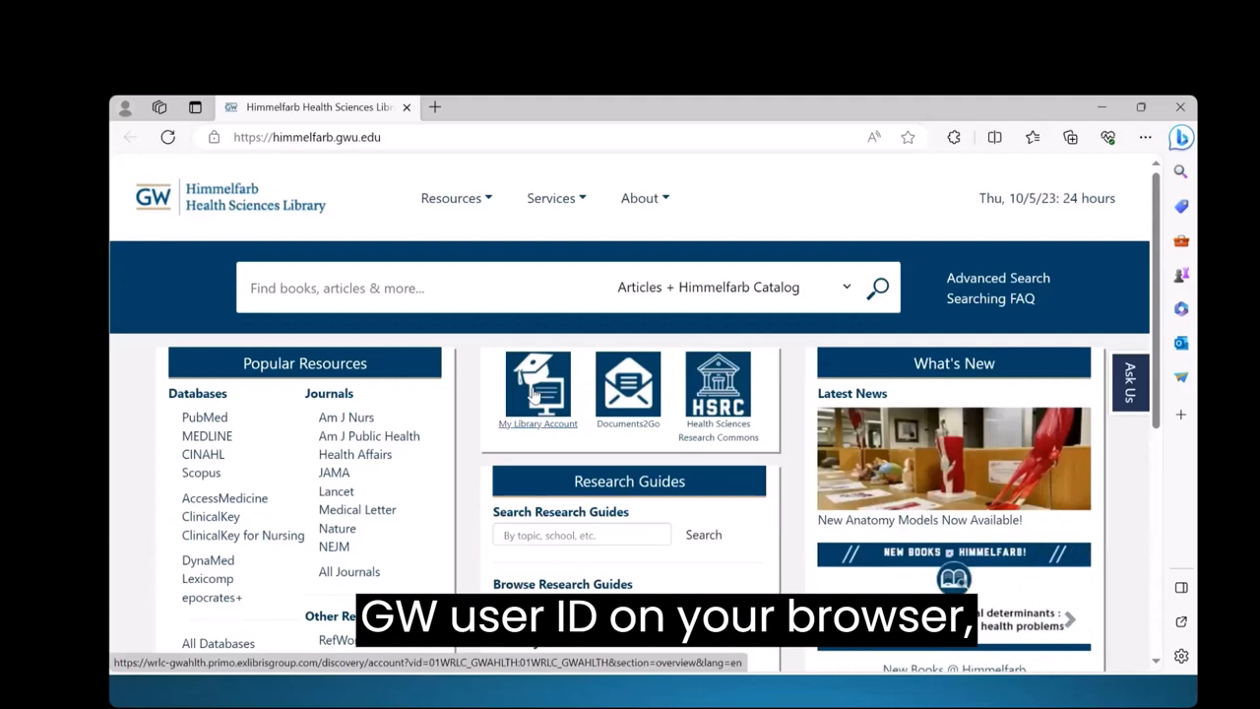
{"action": "left_click", "coordinate": [538, 385]}
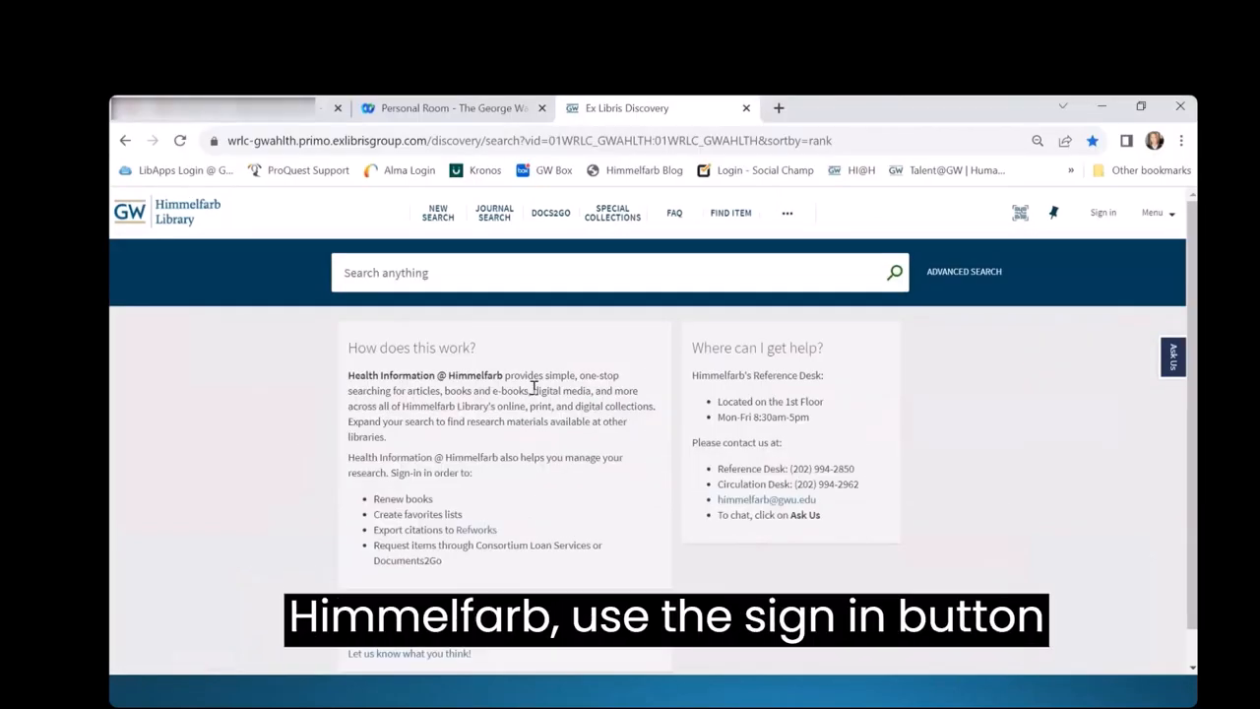
{"action": "mouse_move", "coordinate": [1103, 212]}
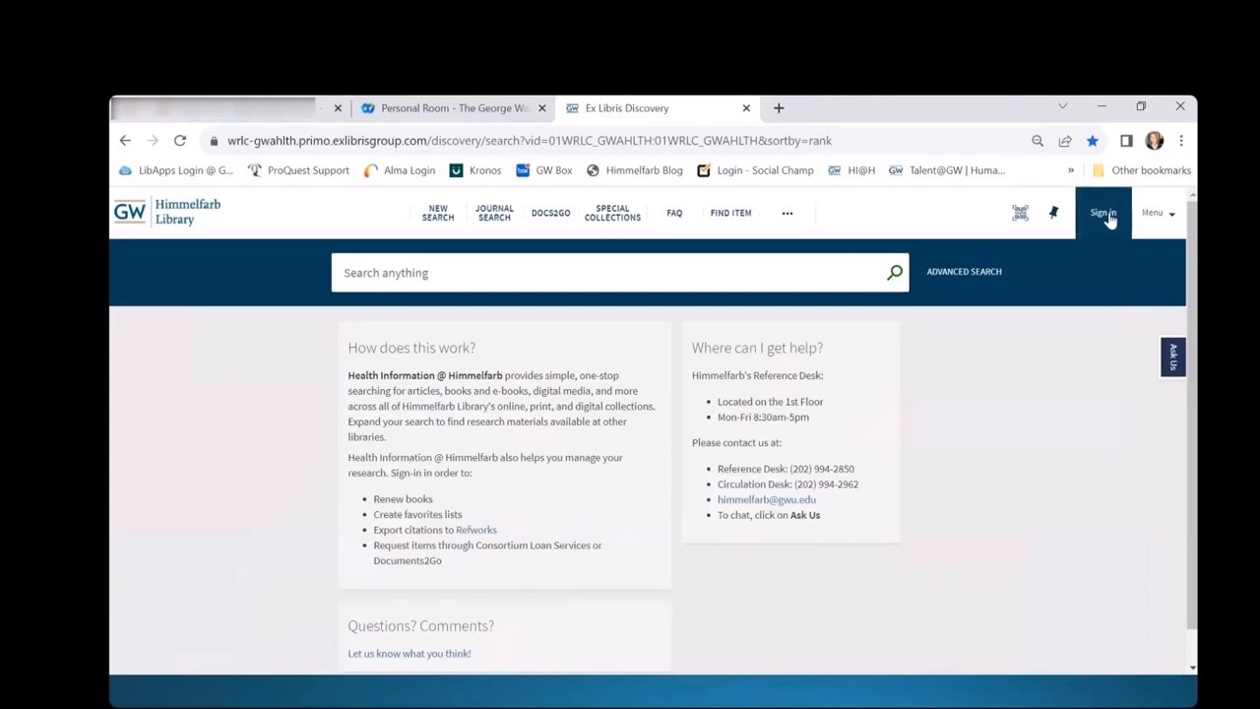
Sign in and choose Library Account from the user name menu to see loans, requests, fines and blocks
{"action": "left_click", "coordinate": [1102, 212]}
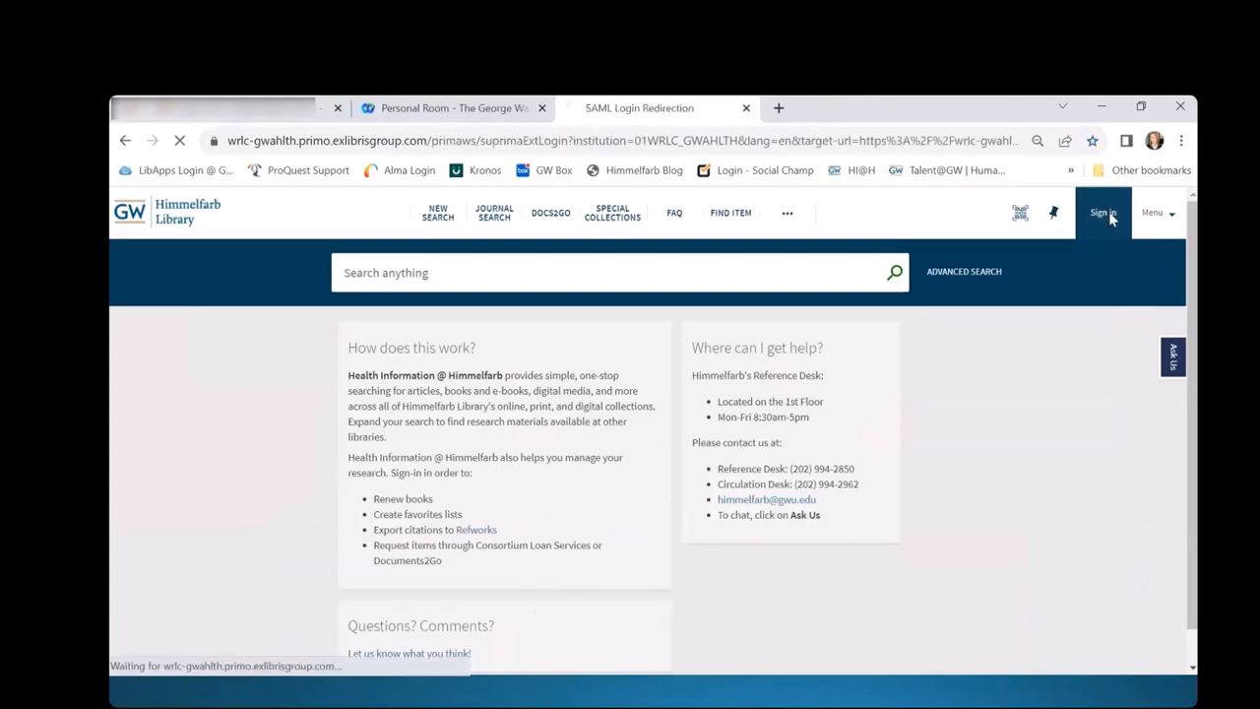
{"action": "left_click", "coordinate": [1102, 213]}
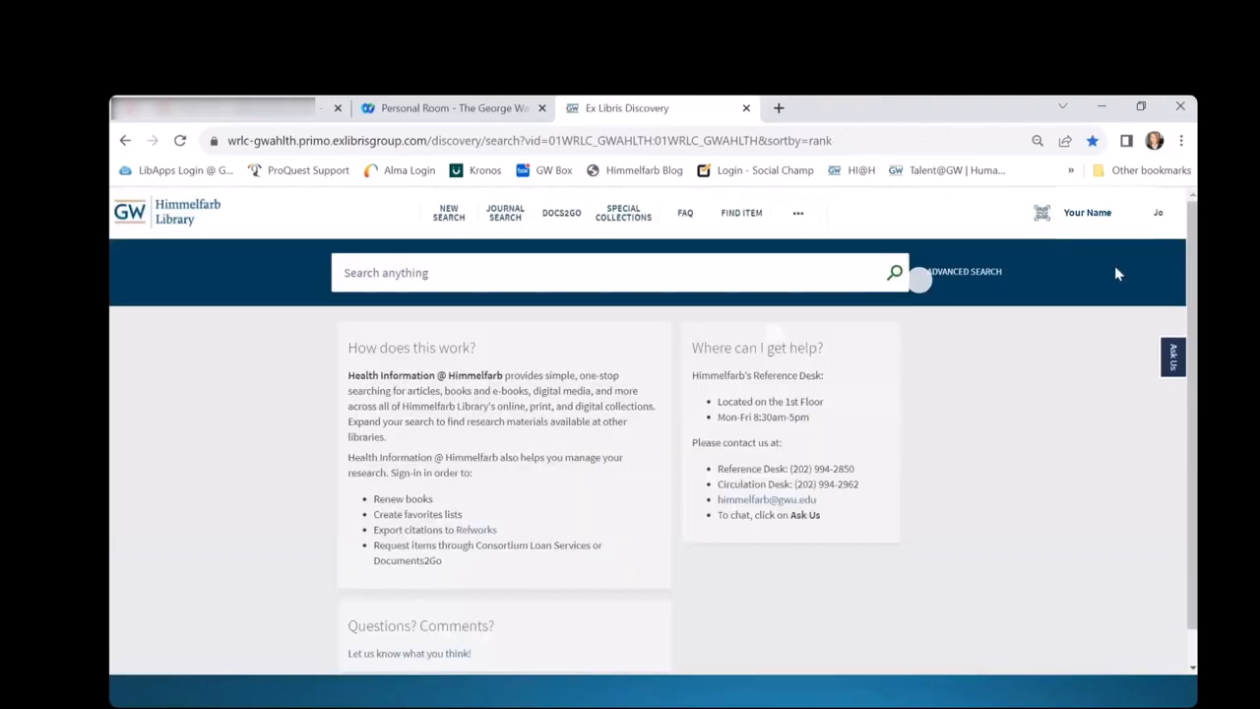
{"action": "left_click", "coordinate": [1087, 212]}
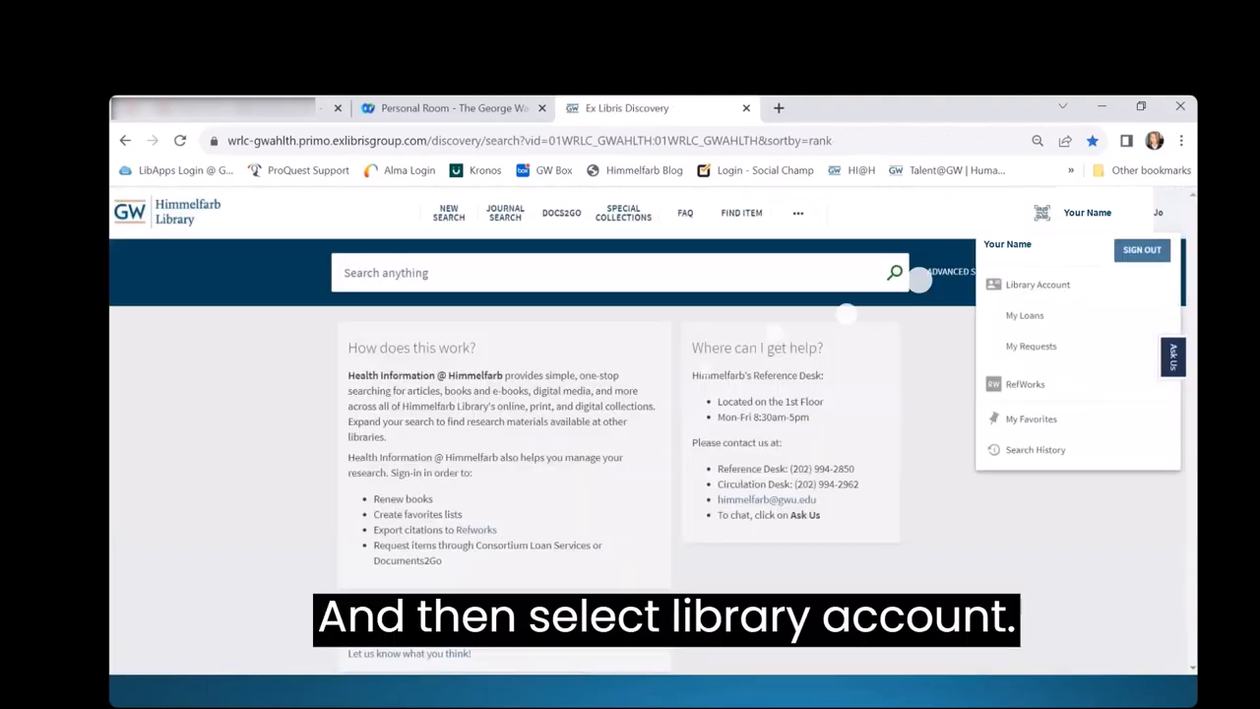
{"action": "left_click", "coordinate": [1035, 283]}
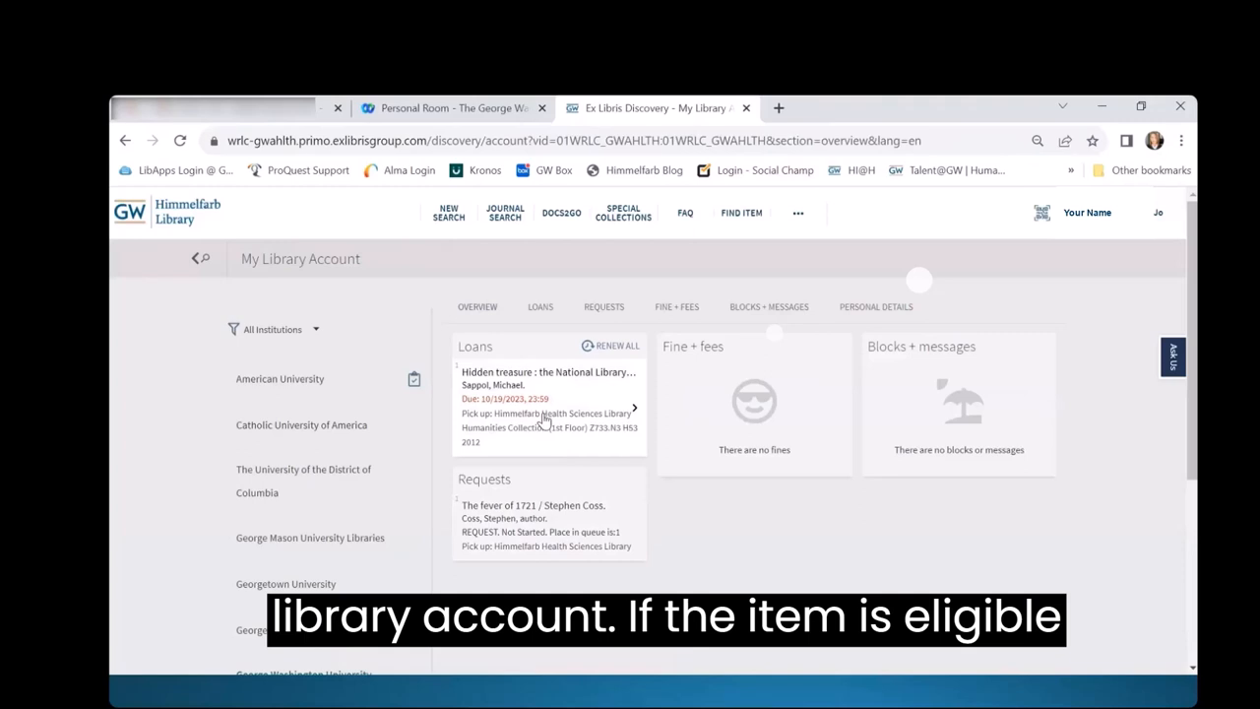
Show the Loans list with the single American University loan, its due date and renew option
{"action": "left_click", "coordinate": [539, 307]}
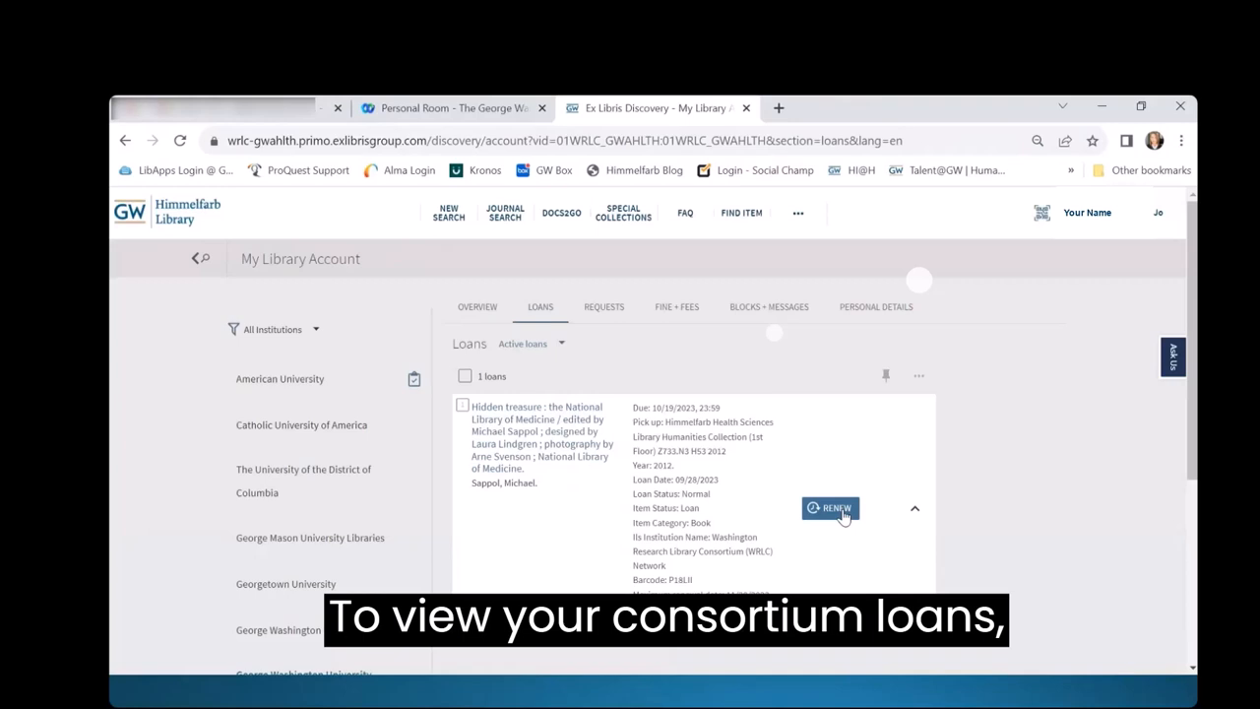
{"action": "mouse_move", "coordinate": [376, 462]}
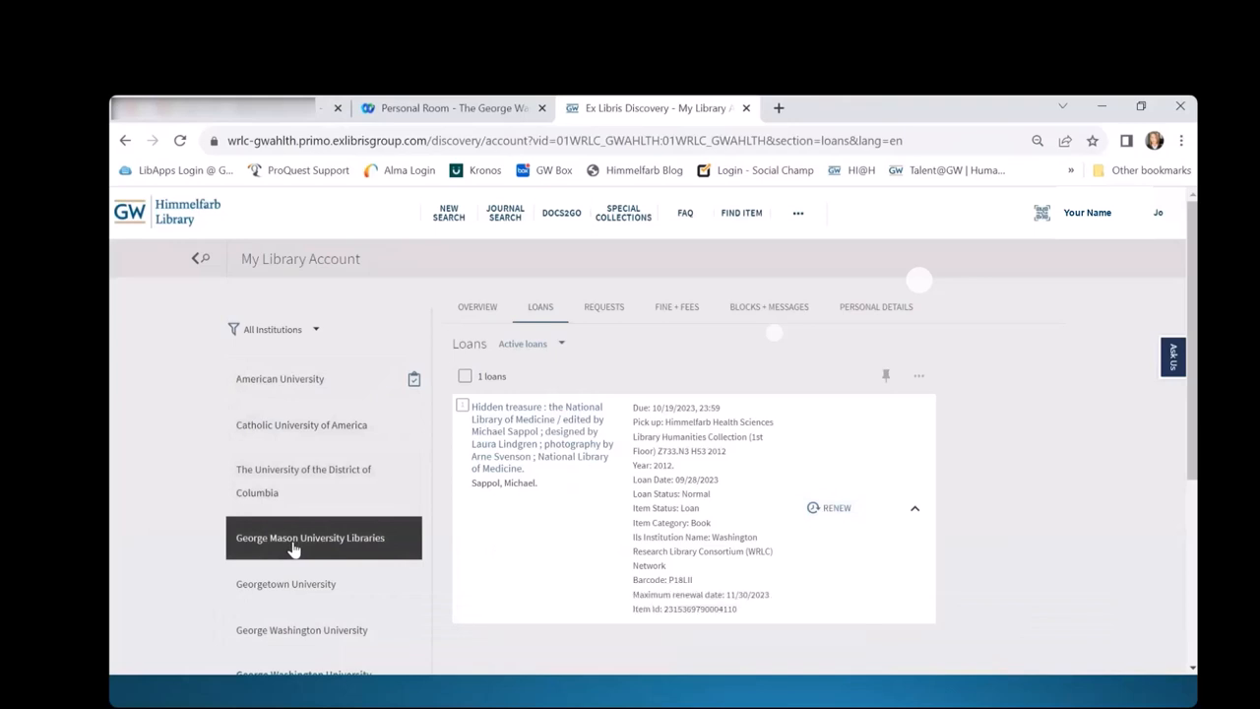
{"action": "mouse_move", "coordinate": [284, 386]}
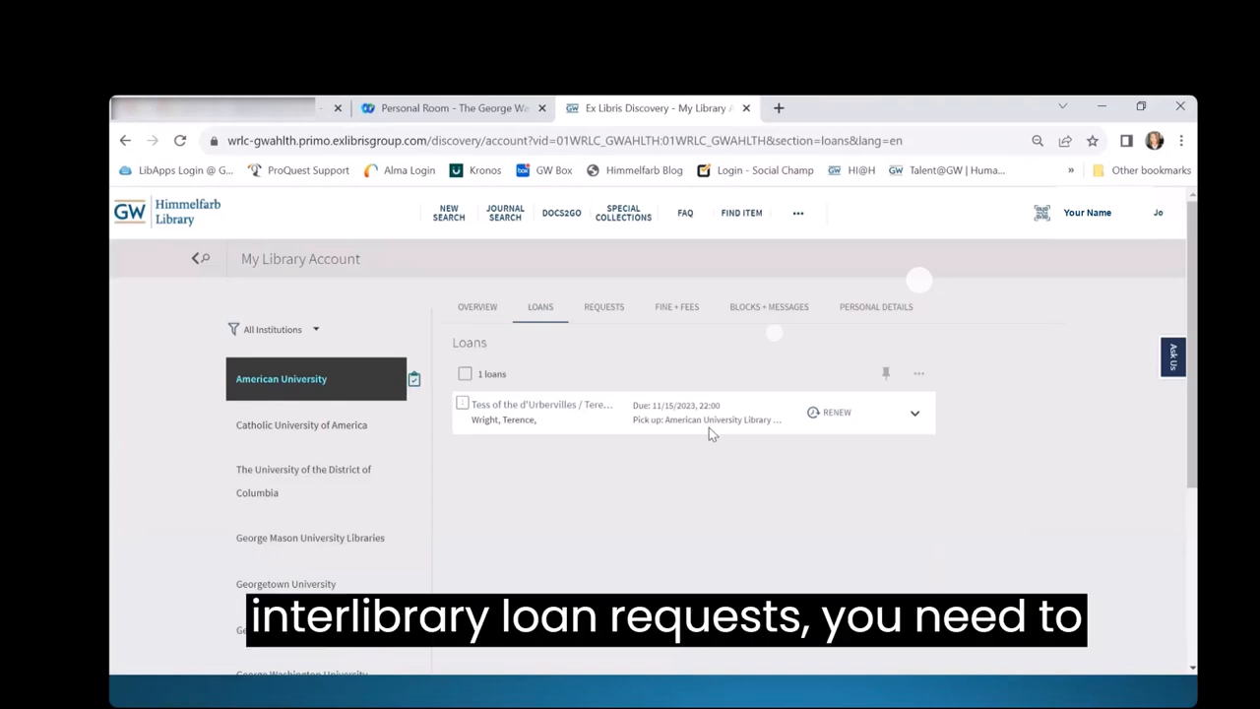
{"action": "mouse_move", "coordinate": [561, 217]}
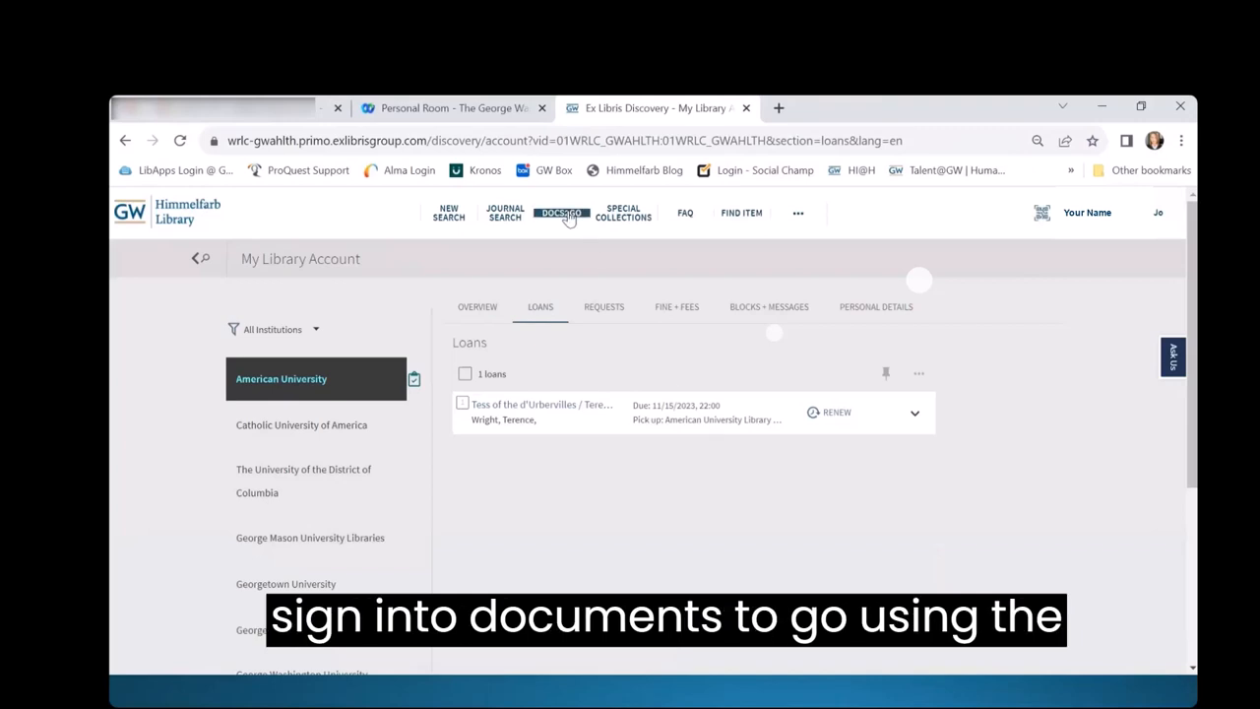
{"action": "mouse_move", "coordinate": [563, 215]}
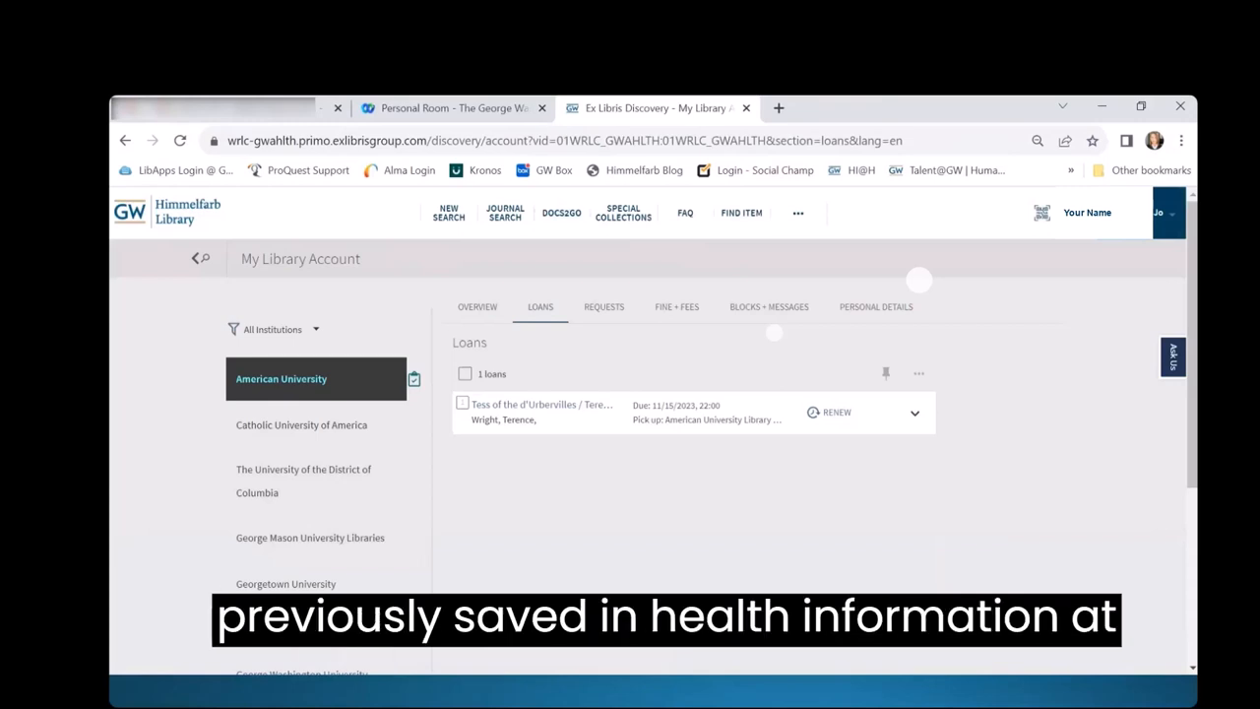
In My Favorites, select all six saved records and review the Push To send options
{"action": "left_click", "coordinate": [1086, 212]}
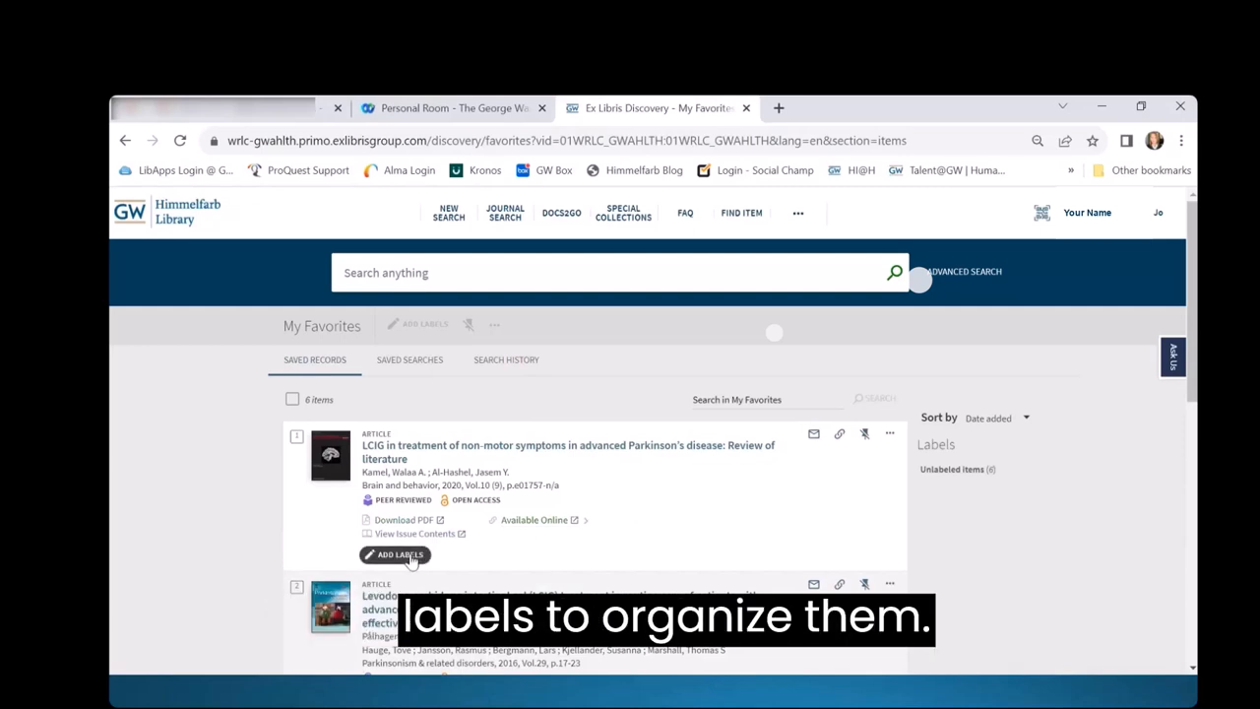
{"action": "mouse_move", "coordinate": [398, 556]}
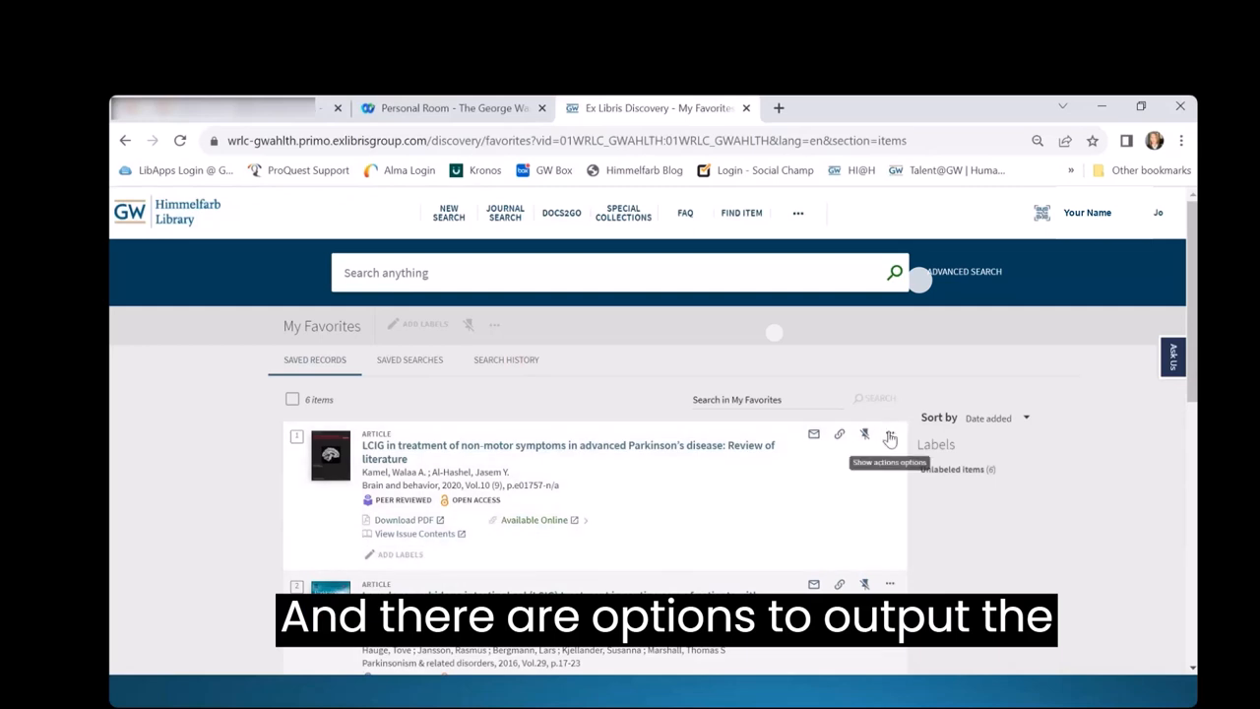
{"action": "left_click", "coordinate": [889, 435]}
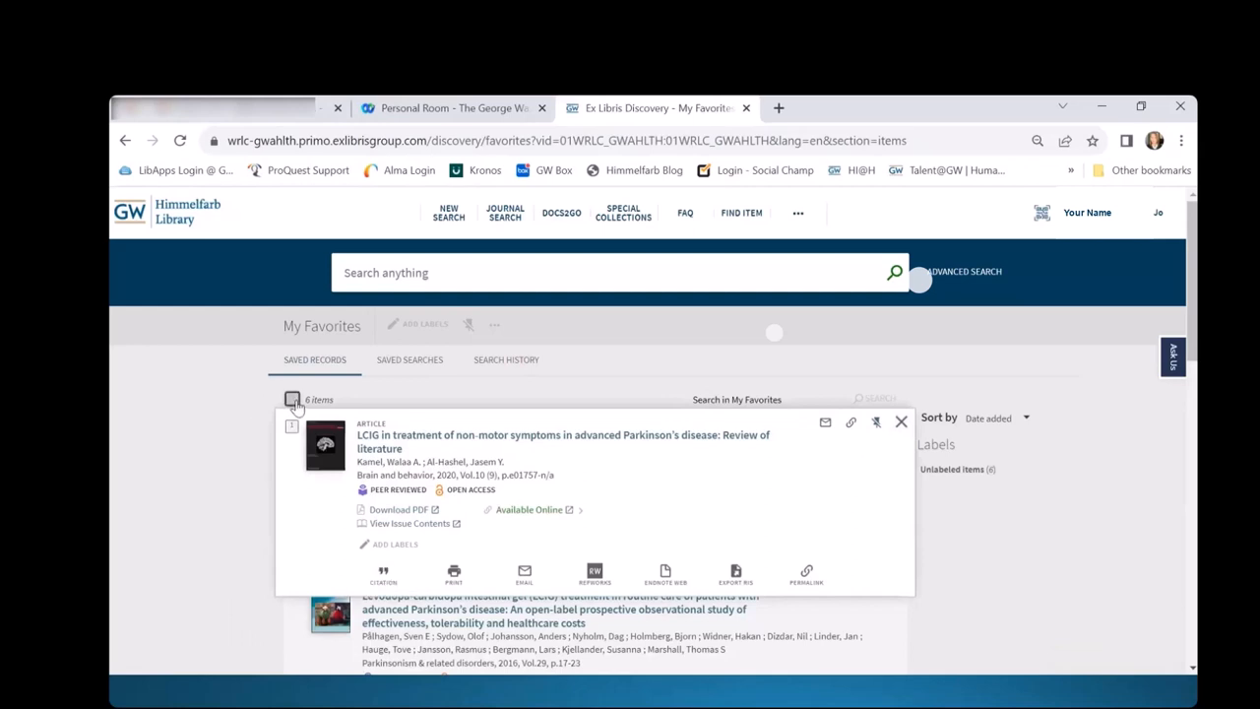
{"action": "left_click", "coordinate": [291, 397]}
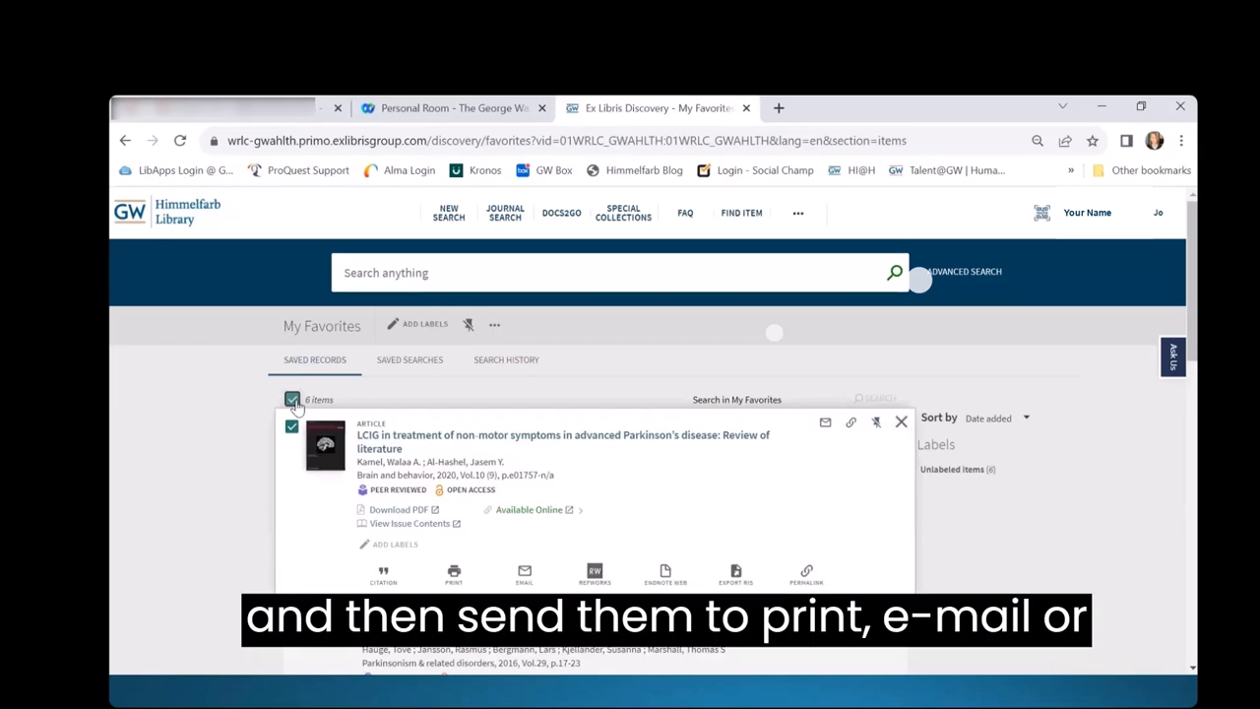
{"action": "mouse_move", "coordinate": [494, 323]}
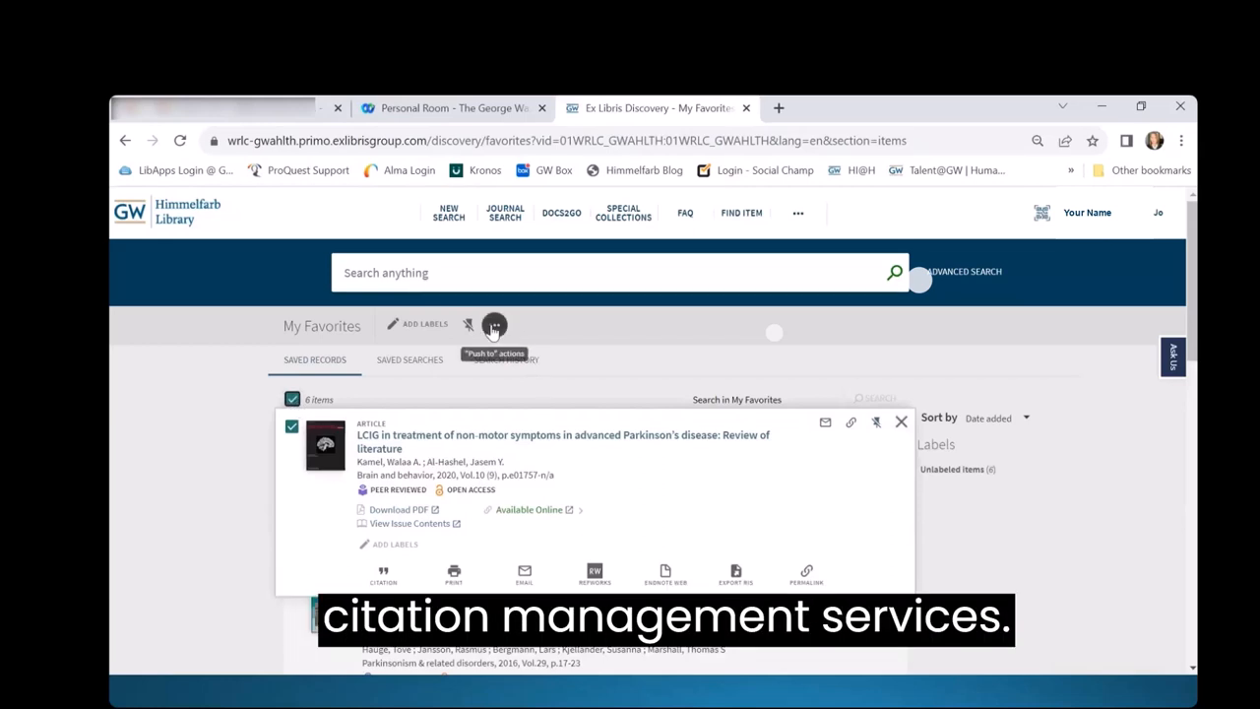
{"action": "left_click", "coordinate": [496, 325]}
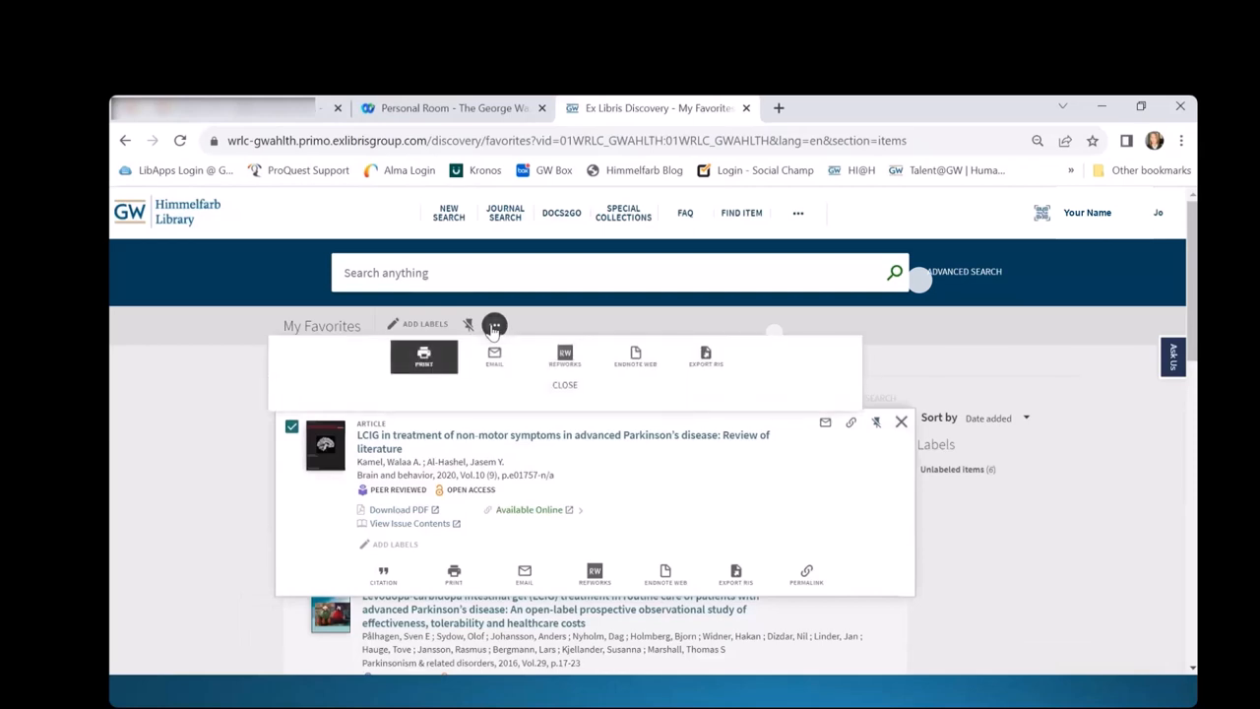
{"action": "mouse_move", "coordinate": [563, 363]}
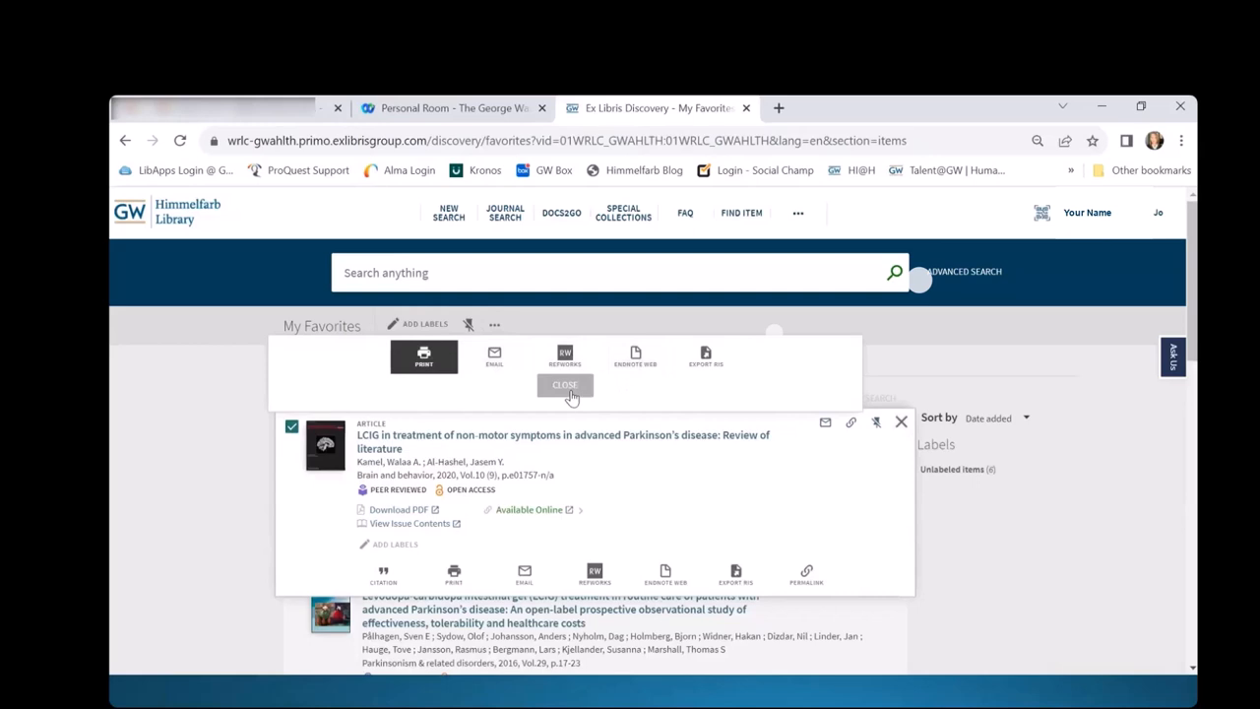
{"action": "left_click", "coordinate": [563, 384]}
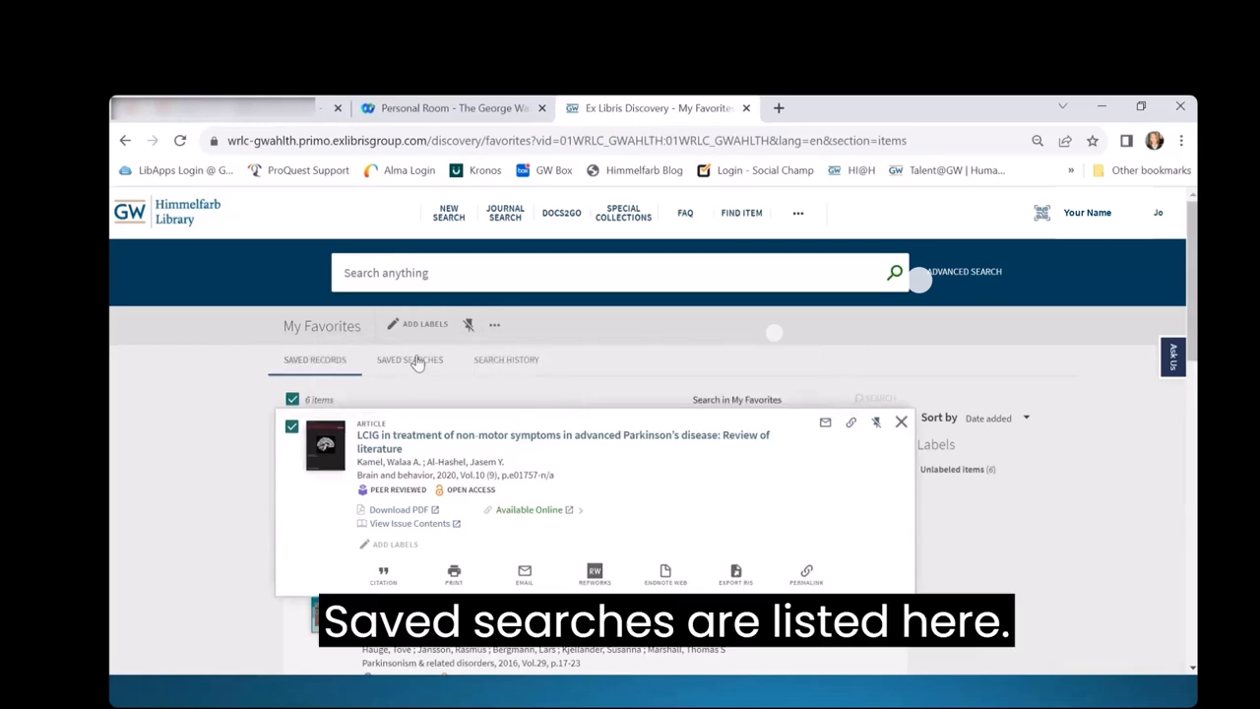
From Saved Searches, rerun the first responders / emergency medical services / disaster response search (714 results)
{"action": "left_click", "coordinate": [409, 359]}
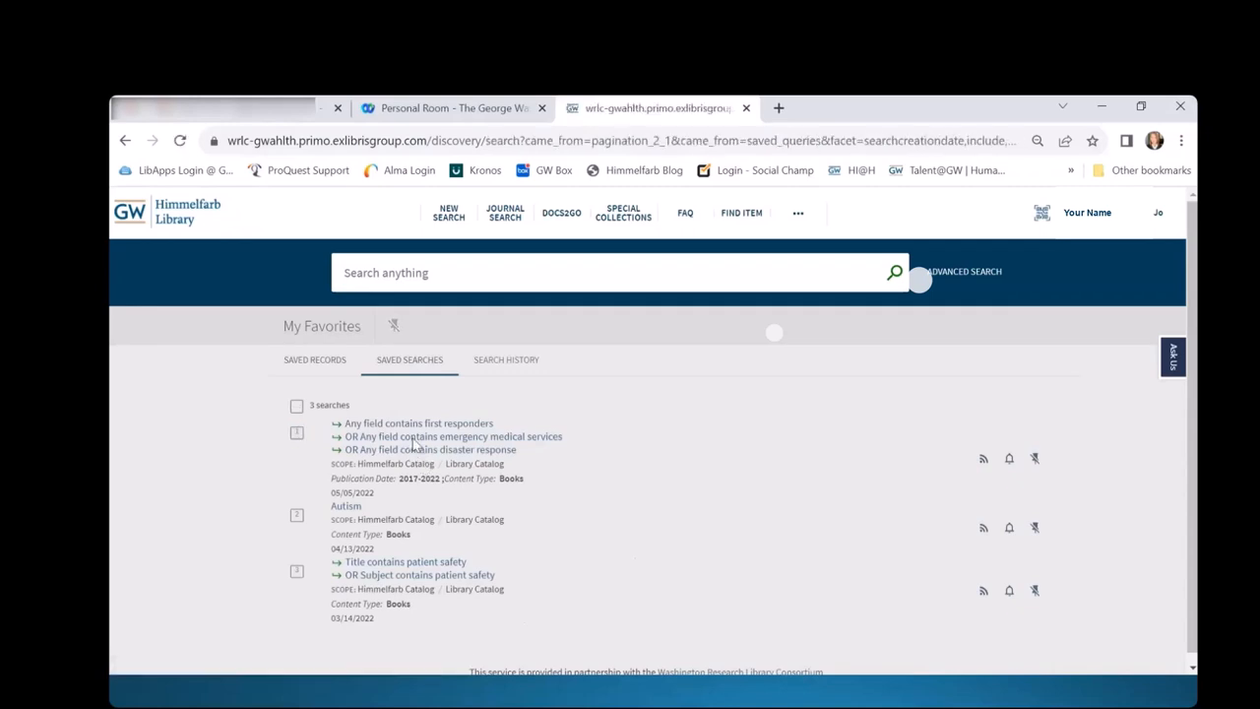
{"action": "left_click", "coordinate": [456, 437]}
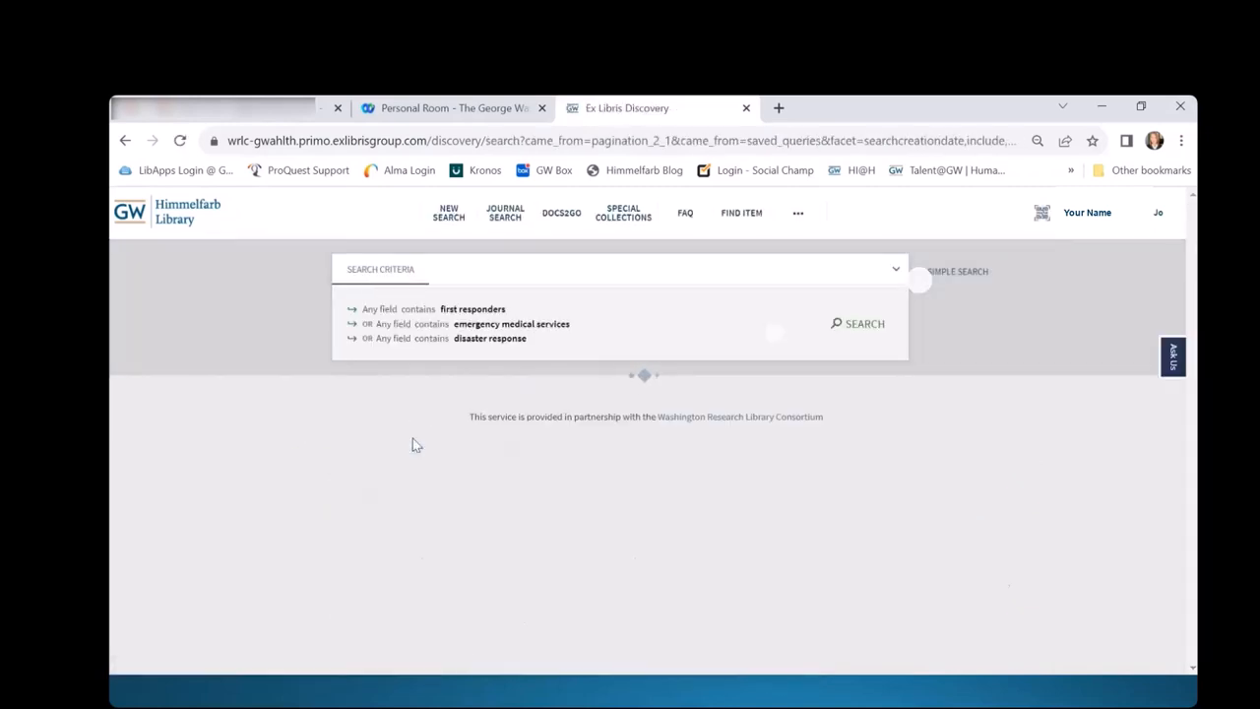
{"action": "left_click", "coordinate": [856, 323]}
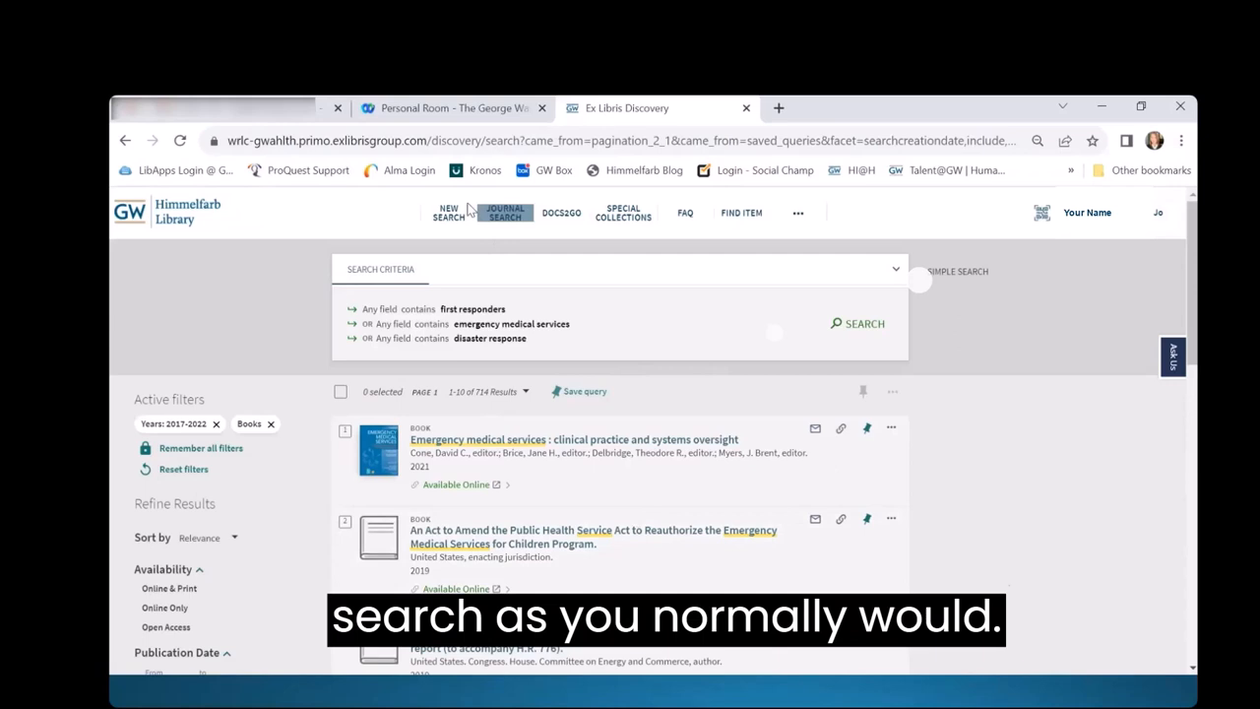
Run a new search for 'neurodiversity and teaching methods' and save the query to favorites
{"action": "left_click", "coordinate": [449, 213]}
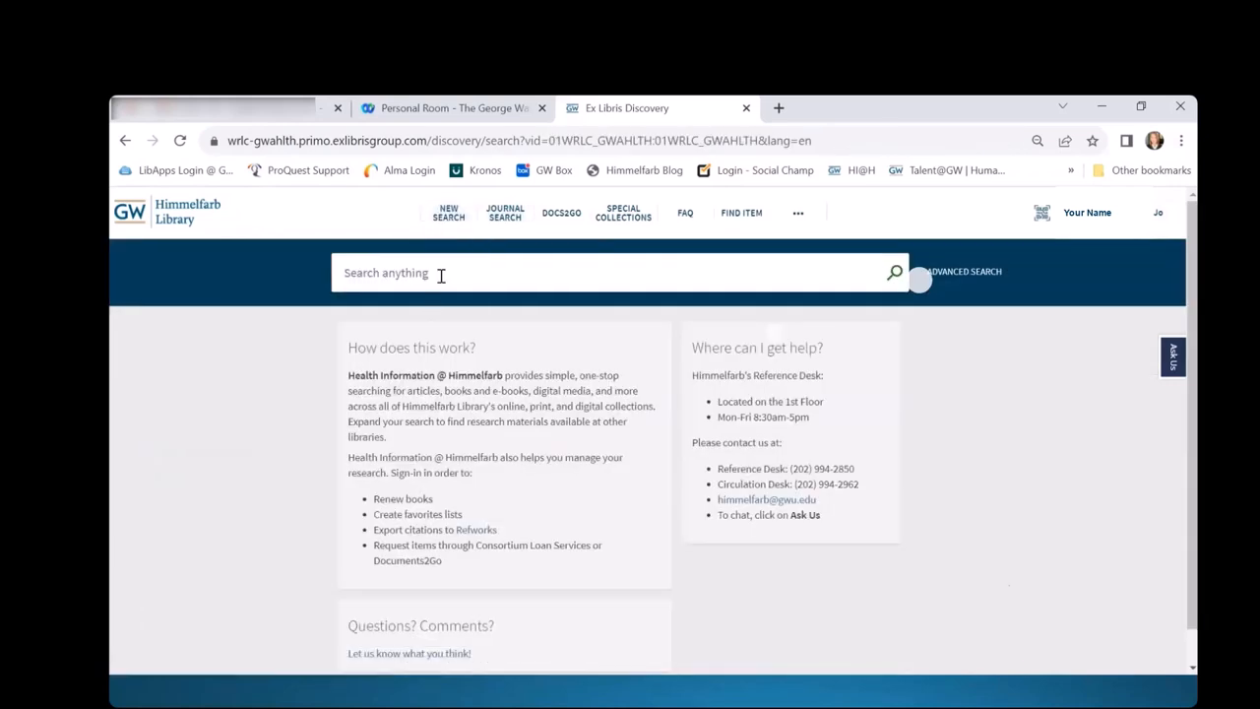
{"action": "type", "text": "neurodiversity"}
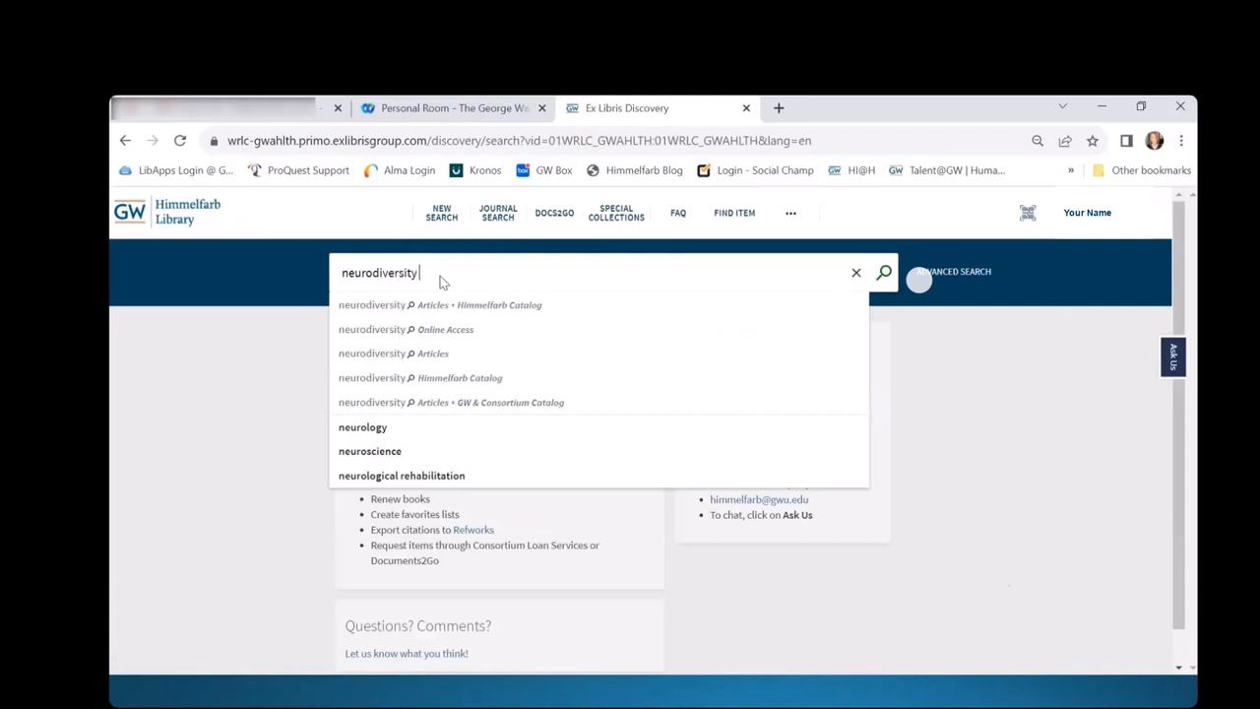
{"action": "type", "text": "and teaching methods"}
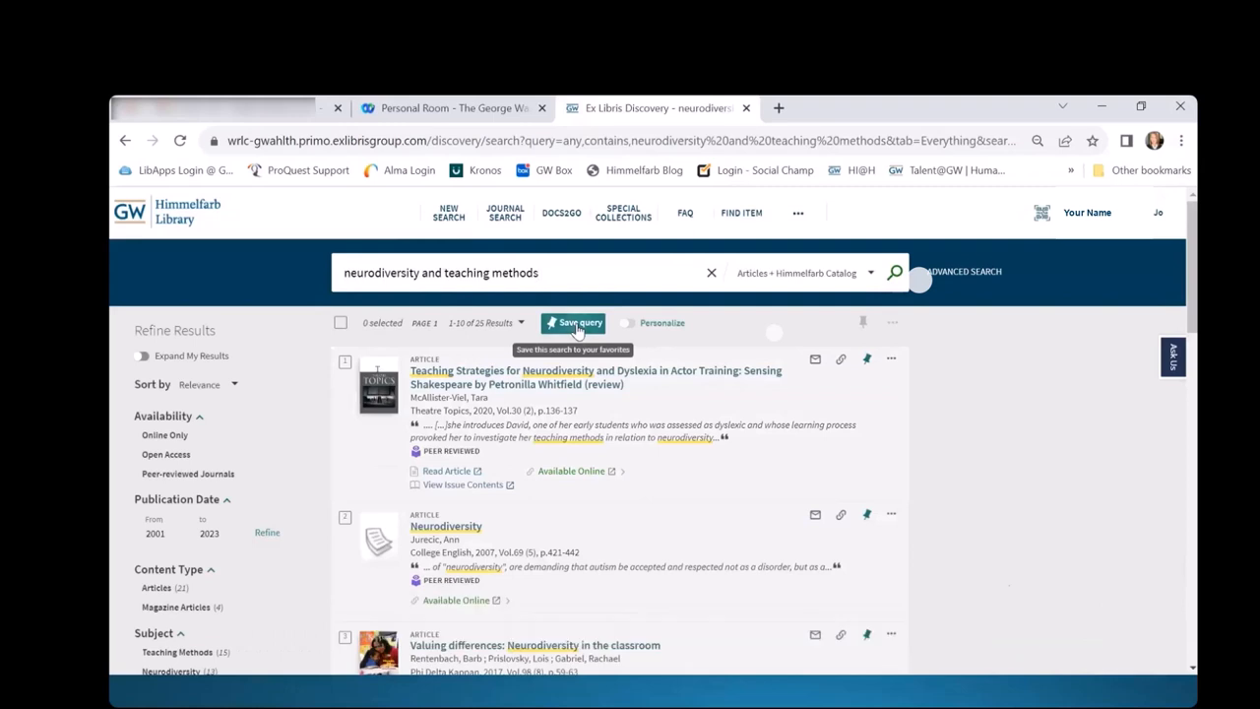
{"action": "left_click", "coordinate": [573, 323]}
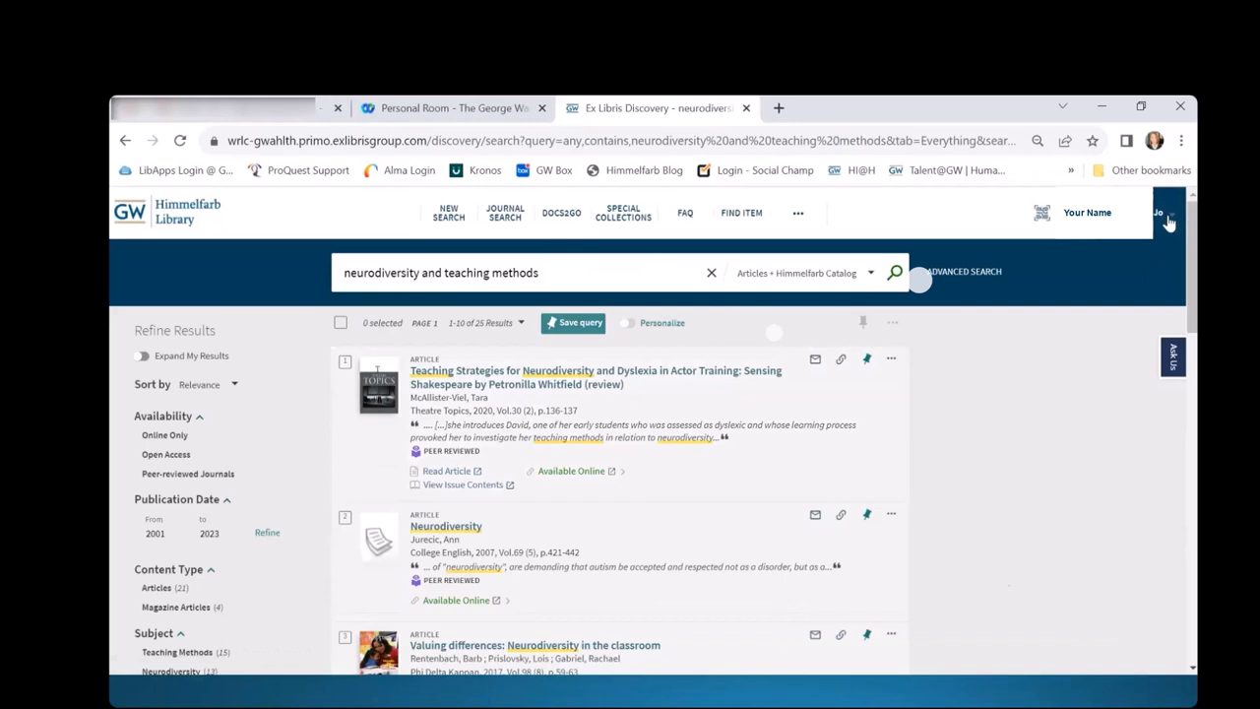
{"action": "left_click", "coordinate": [1158, 212]}
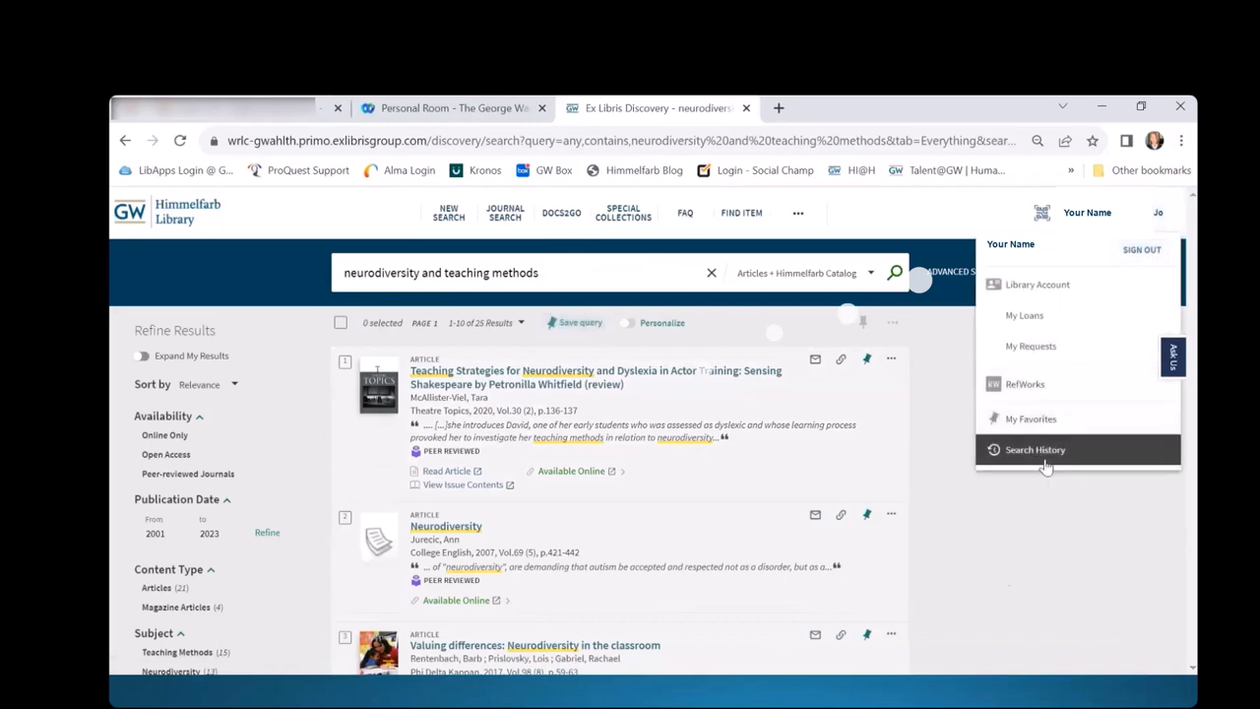
{"action": "left_click", "coordinate": [1032, 448]}
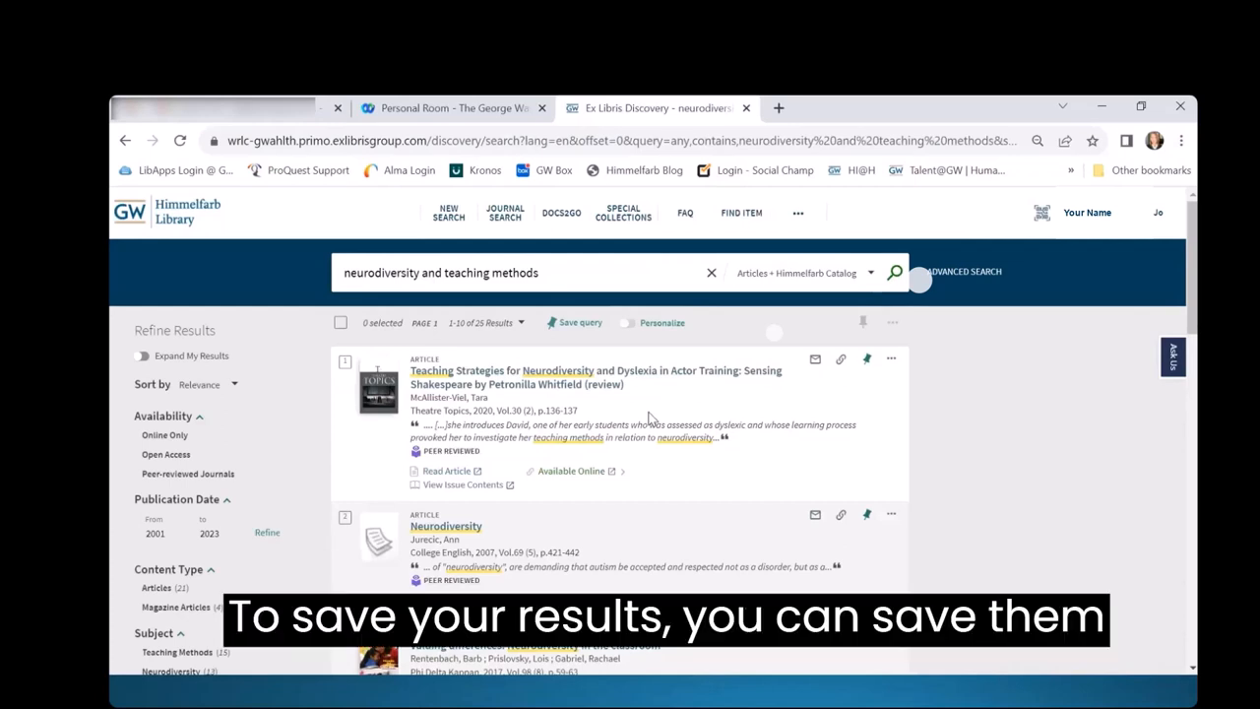
{"action": "mouse_move", "coordinate": [867, 358]}
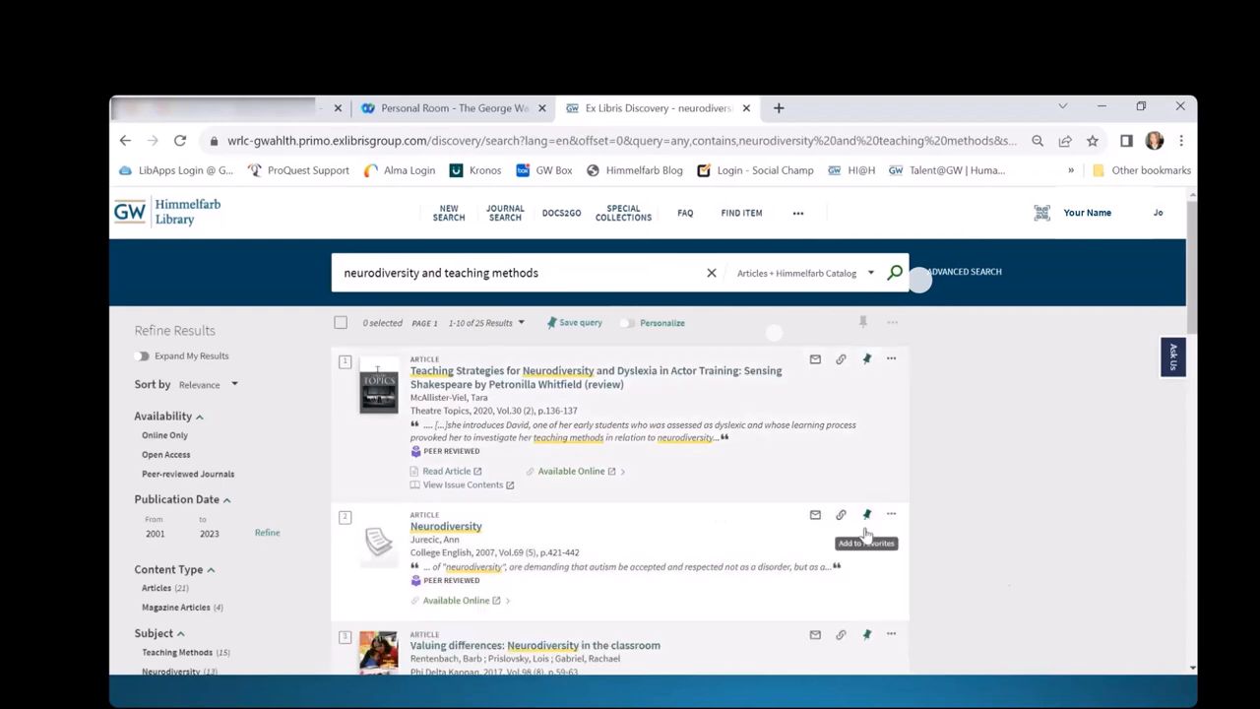
{"action": "mouse_move", "coordinate": [868, 634]}
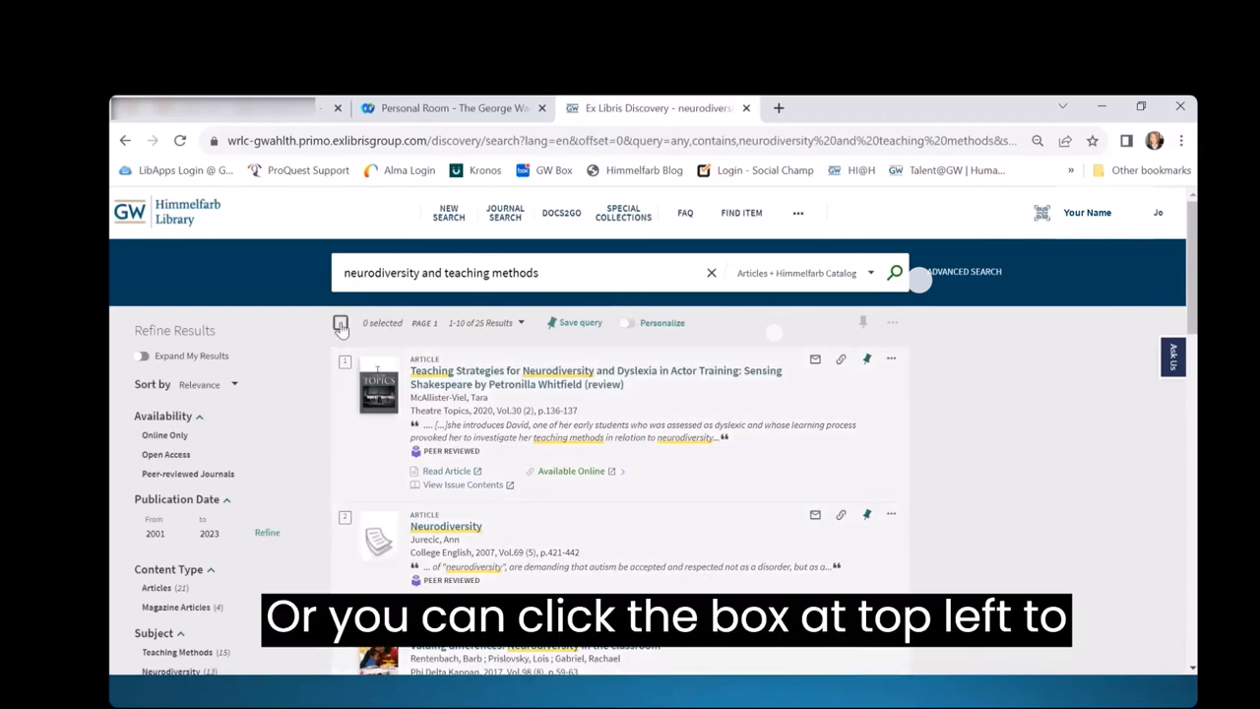
Select all ten first-page results and pin them to favorites under a new 'neurodiversity' label
{"action": "left_click", "coordinate": [340, 323]}
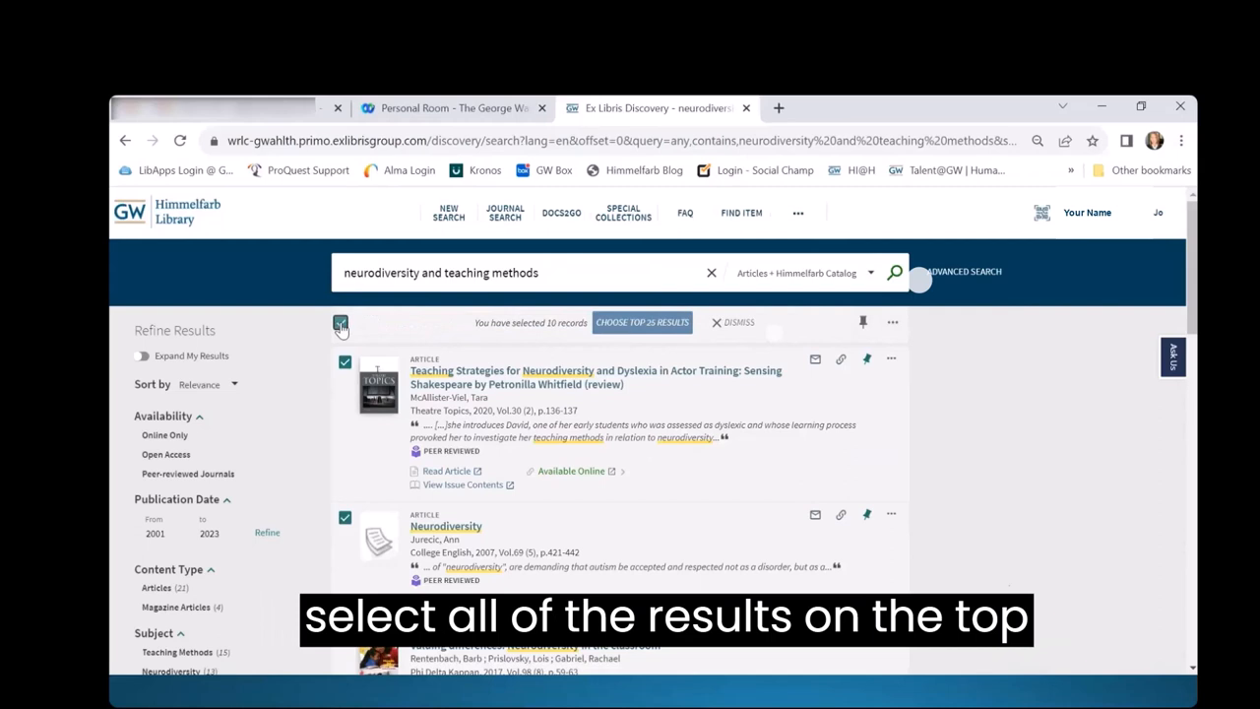
{"action": "left_click", "coordinate": [341, 323]}
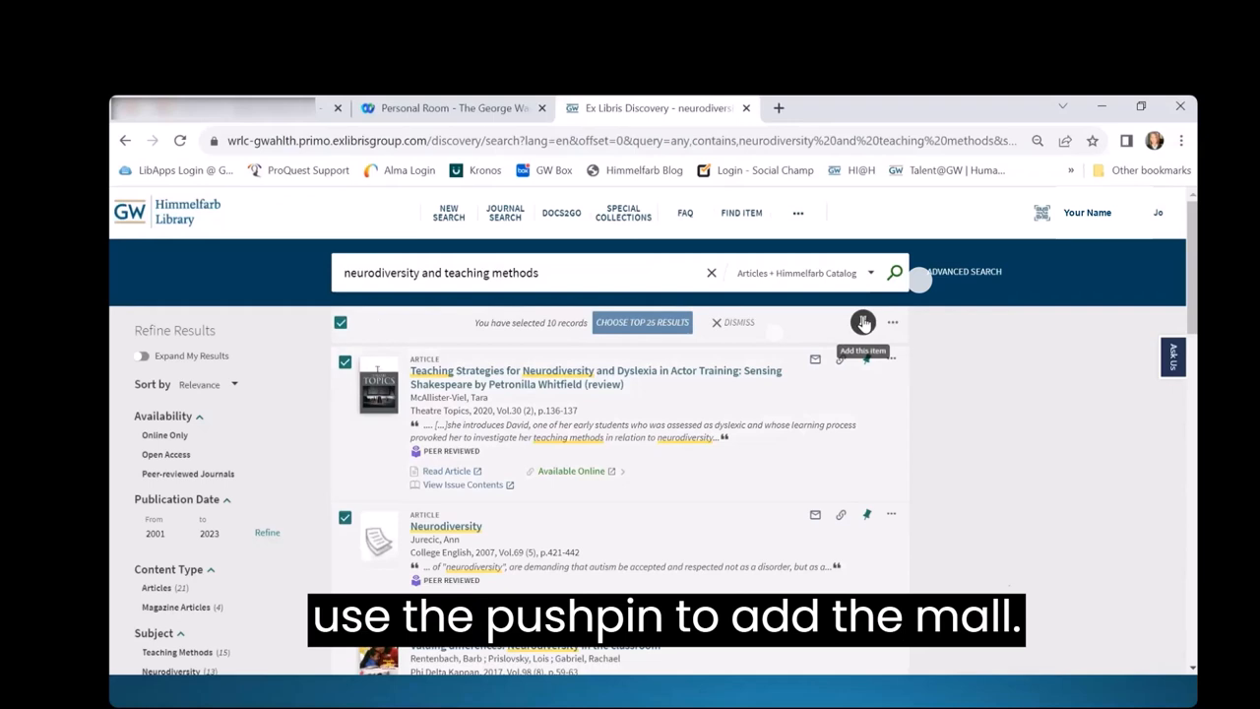
{"action": "left_click", "coordinate": [863, 323]}
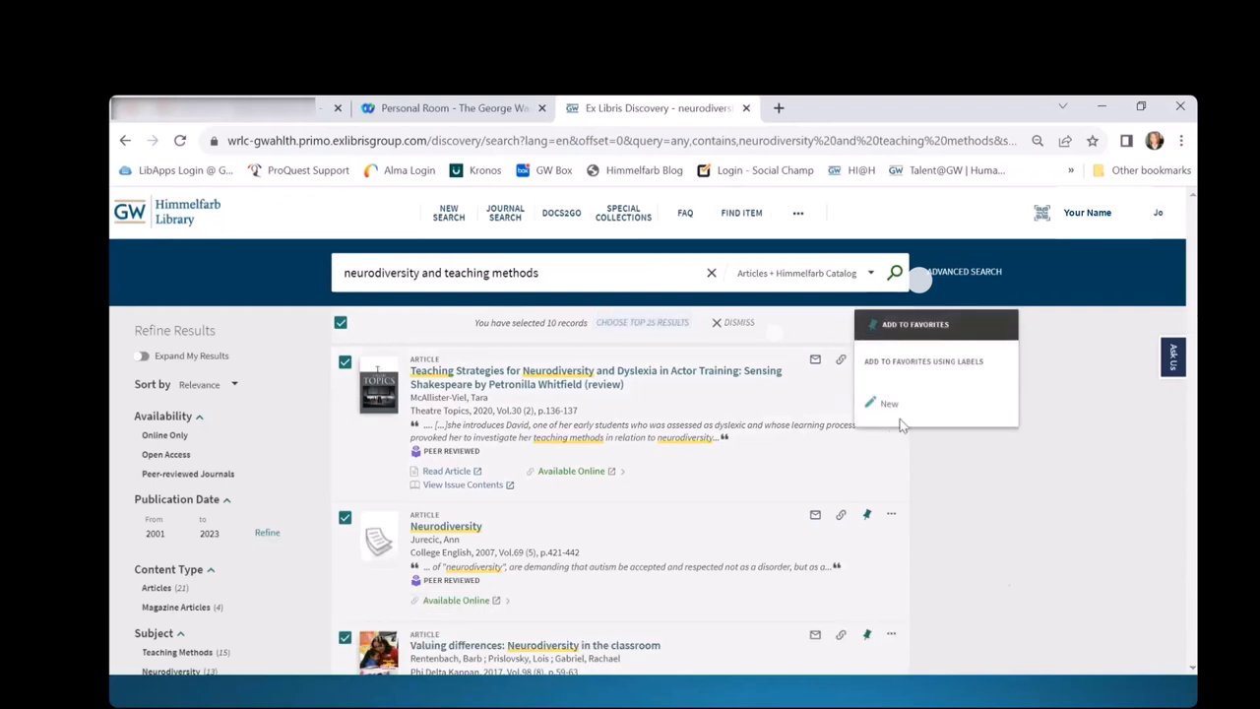
{"action": "left_click", "coordinate": [886, 402]}
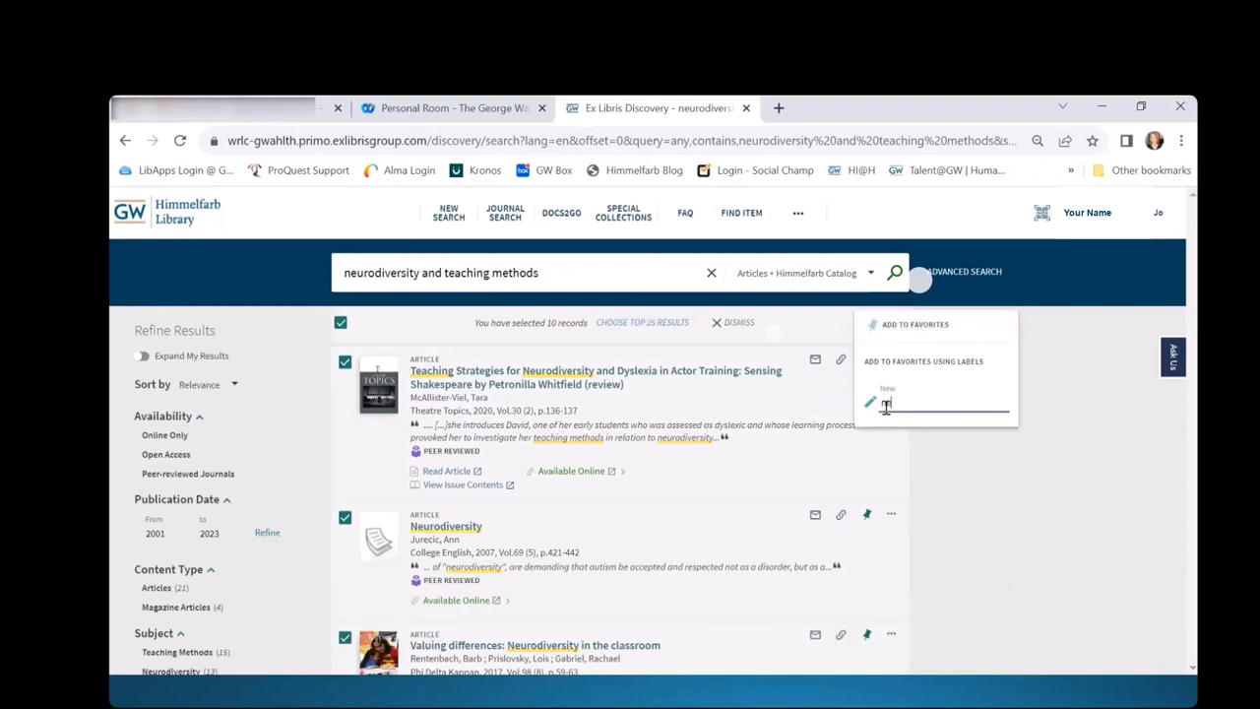
{"action": "type", "text": "neurodiversity"}
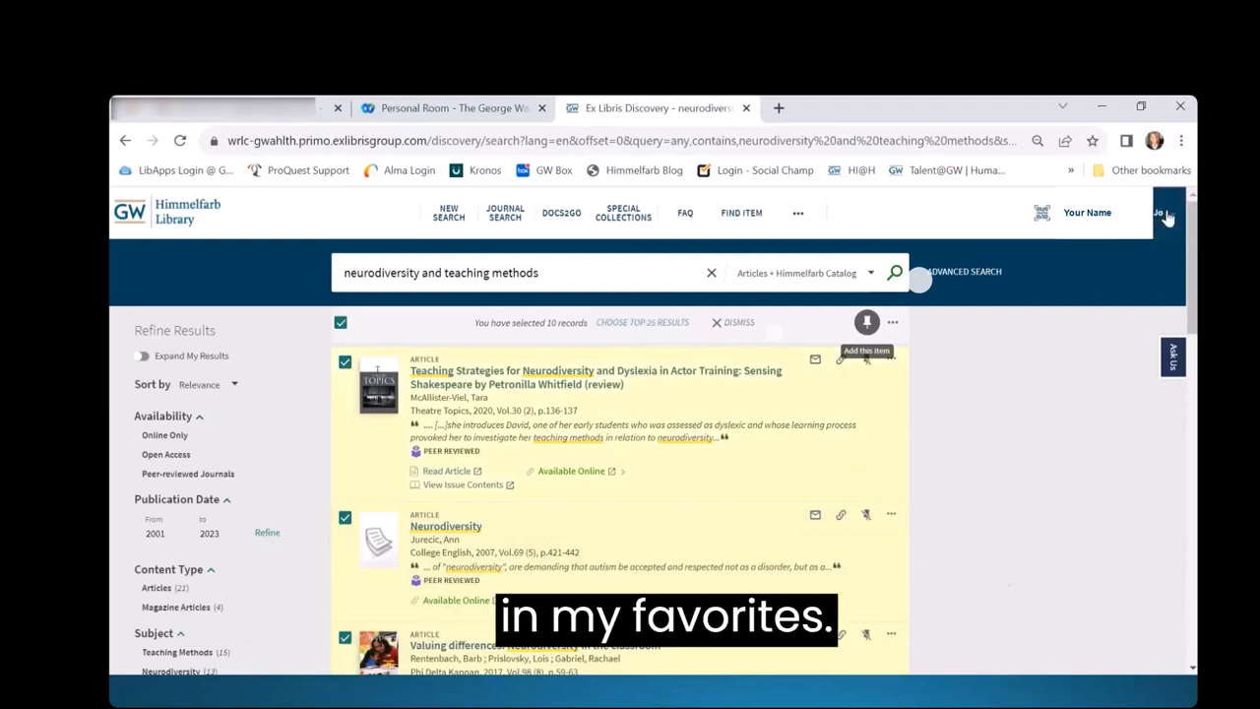
Review My Favorites, now listing 26 records including the neurodiversity-labelled articles
{"action": "left_click", "coordinate": [1158, 212]}
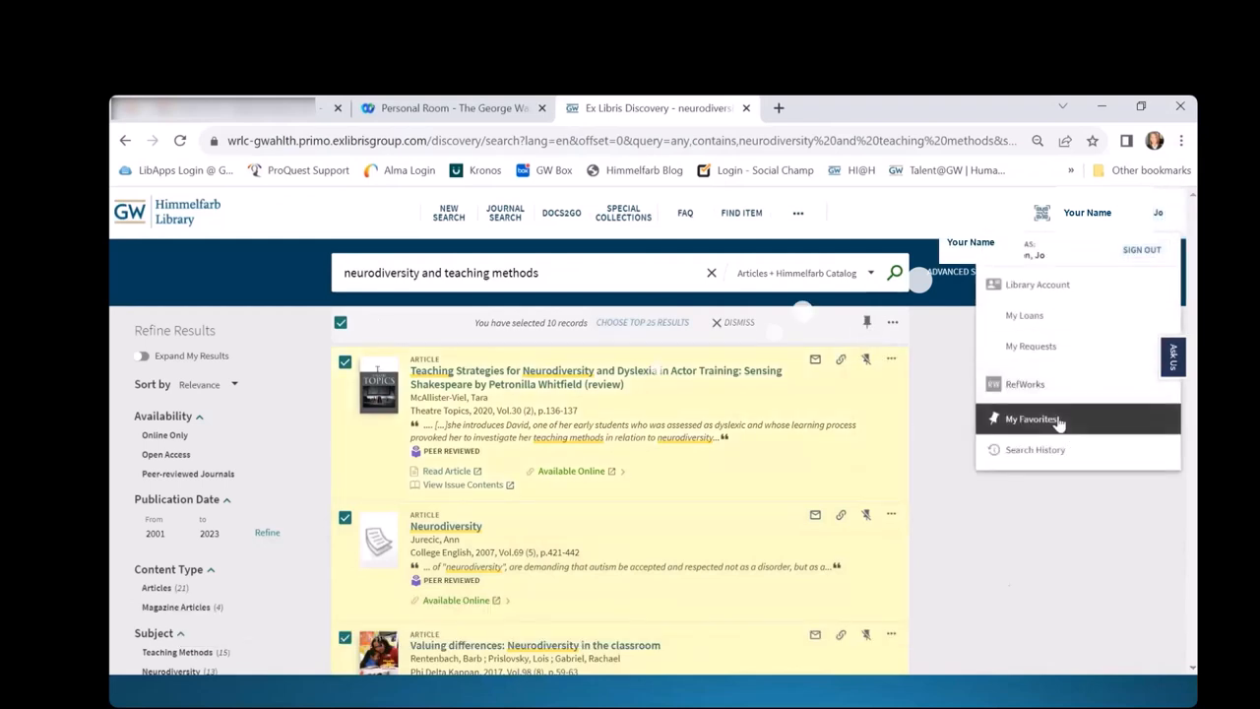
{"action": "left_click", "coordinate": [1028, 419]}
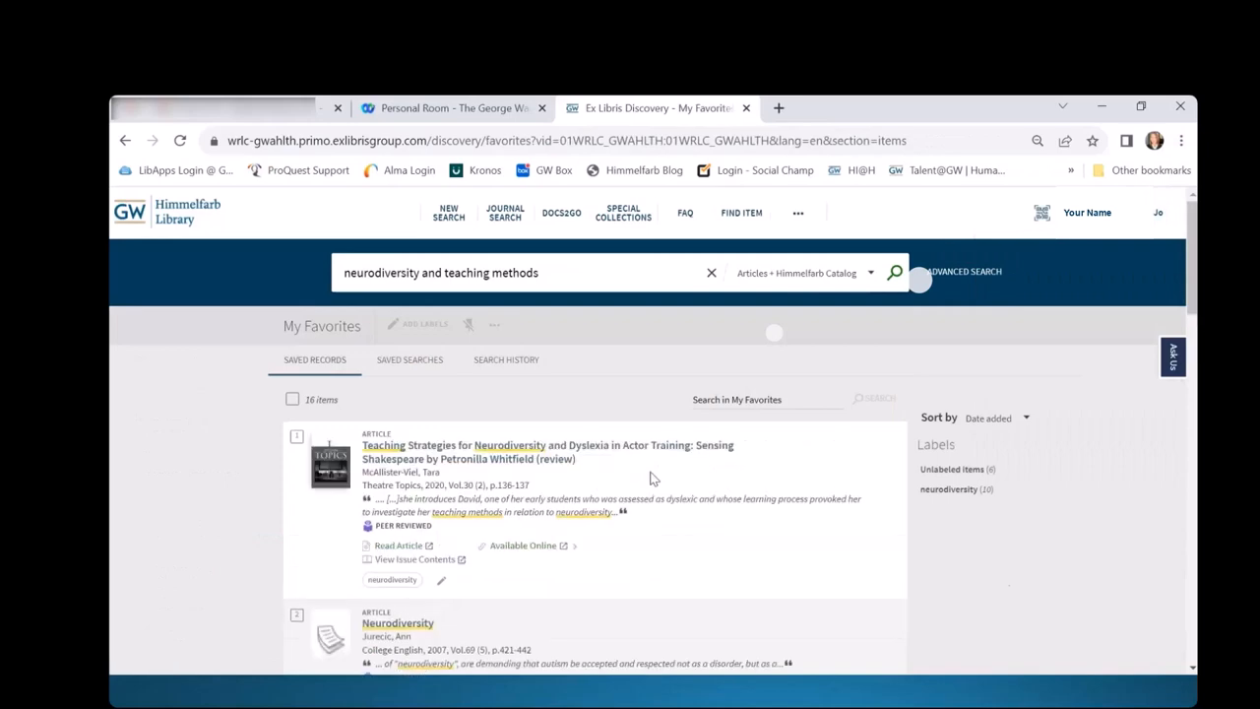
{"action": "scroll", "scroll_direction": "down", "scroll_amount": 3}
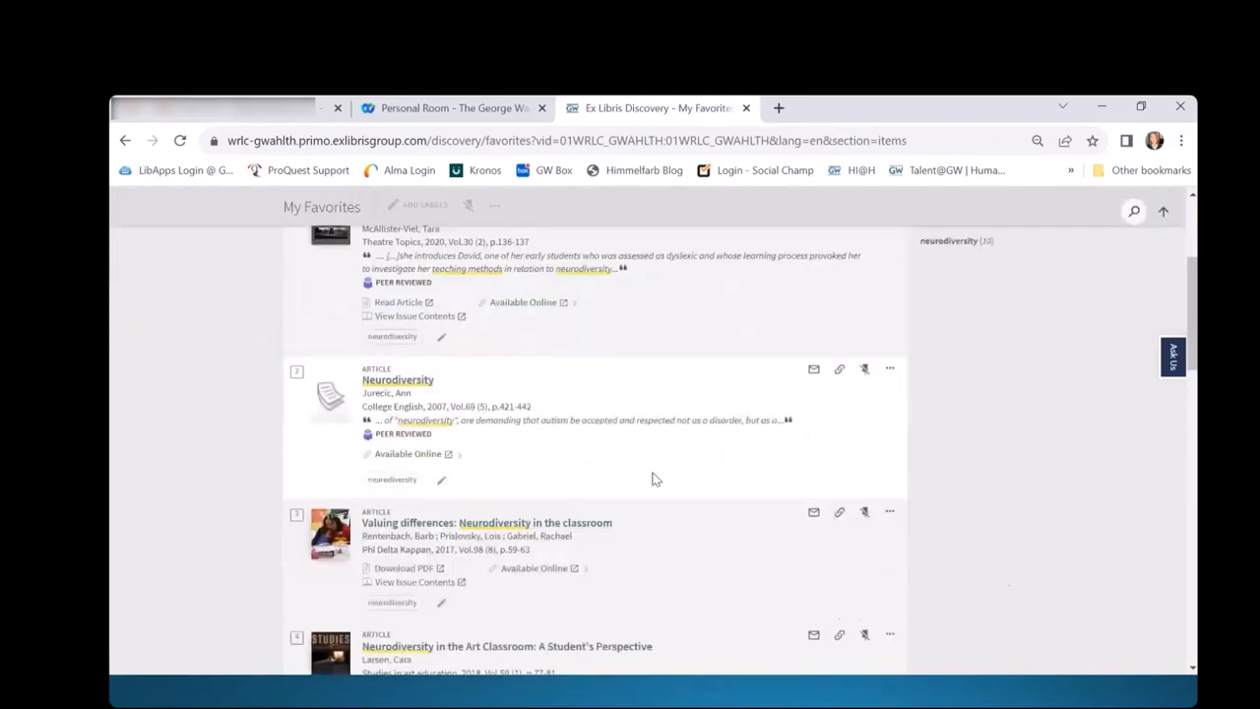
{"action": "scroll", "scroll_direction": "down", "scroll_amount": 3}
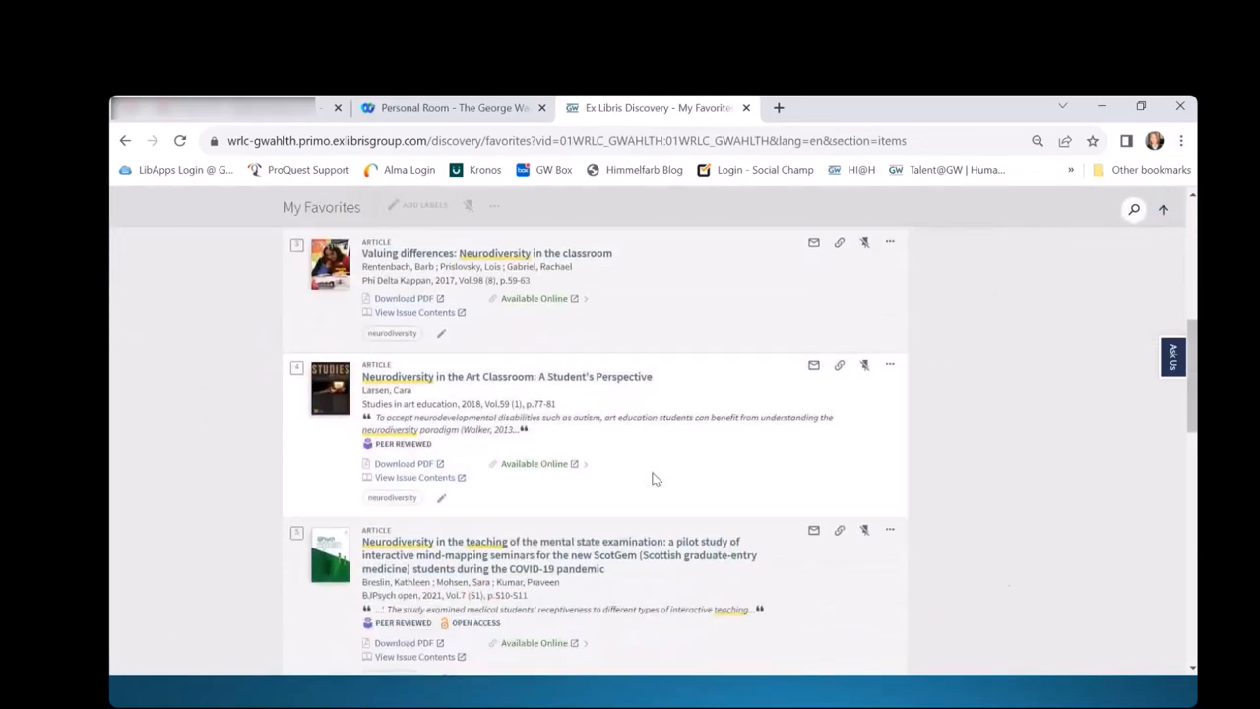